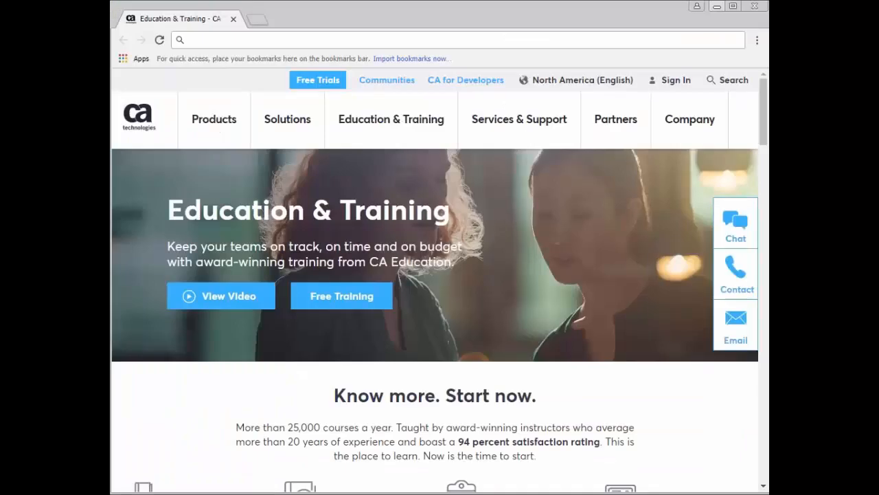
pyautogui.moveTo(239, 40)
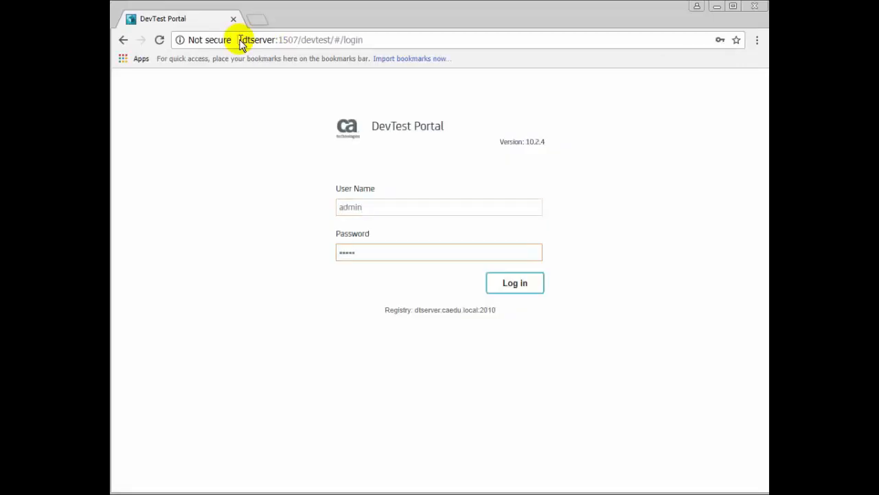
# Log in to DevTest Portal and open Monitor > Server Health.
pyautogui.click(514, 282)
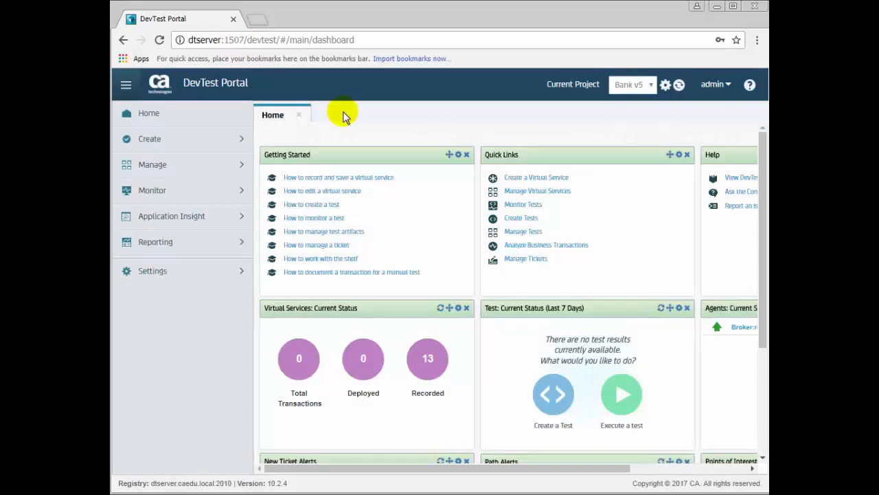
pyautogui.moveTo(329, 120)
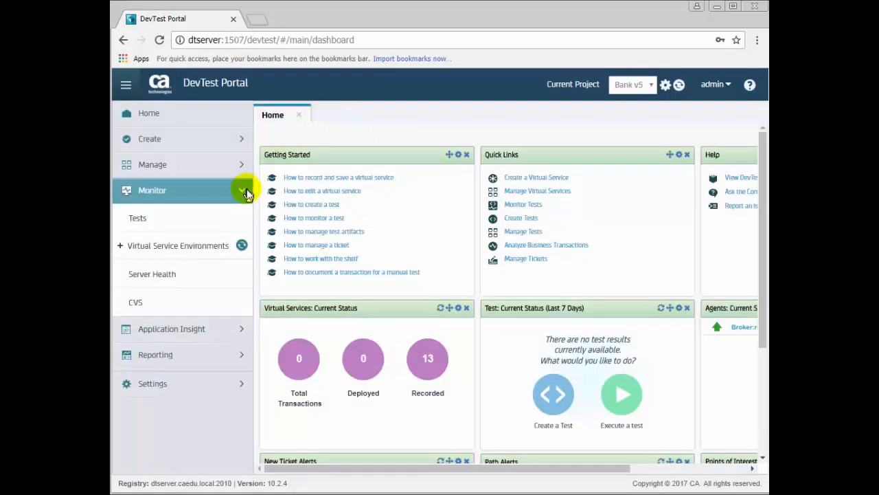
pyautogui.click(151, 273)
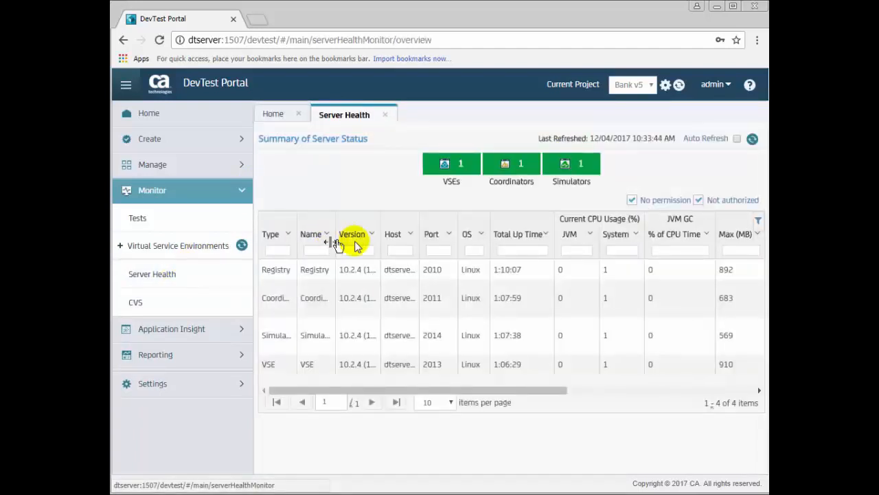
pyautogui.moveTo(568, 201)
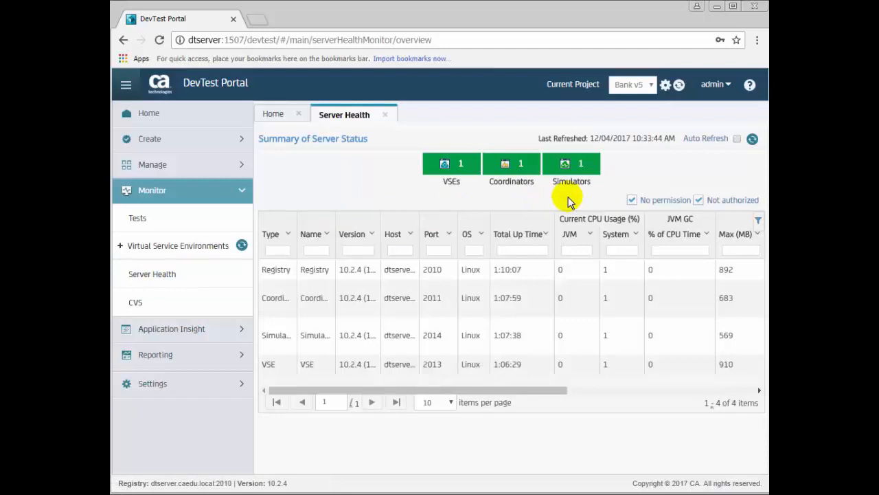
pyautogui.moveTo(505, 287)
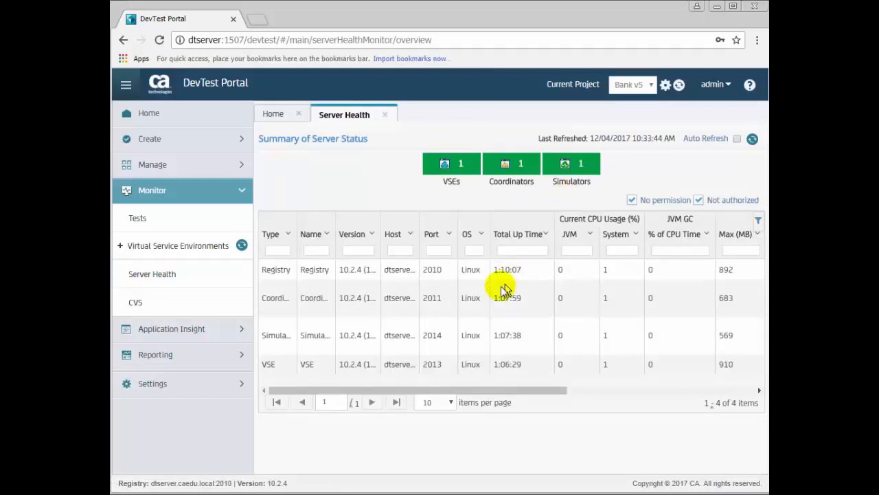
pyautogui.moveTo(710, 374)
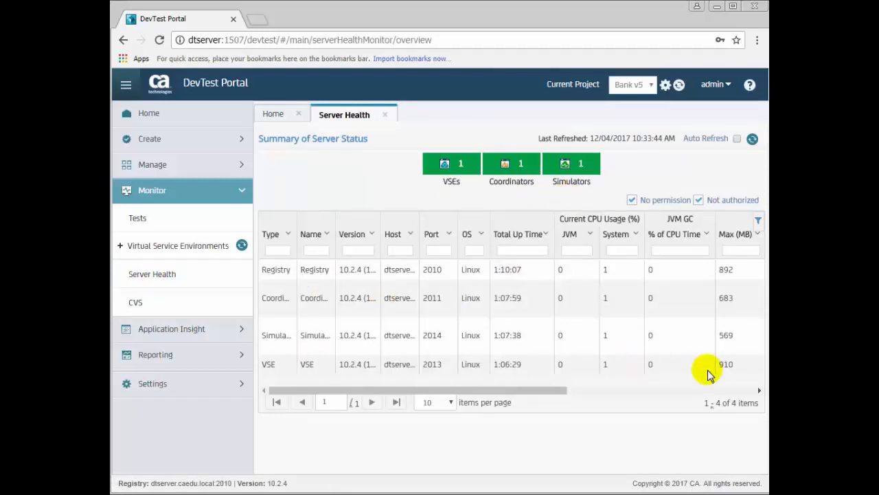
pyautogui.moveTo(741, 51)
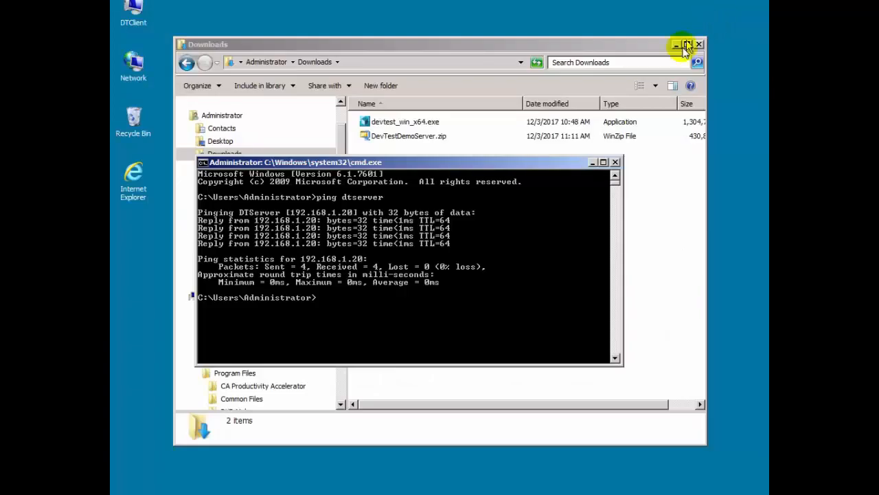
# Close the ping results window, leaving the Downloads folder with devtest_win_x64.exe visible.
pyautogui.click(615, 162)
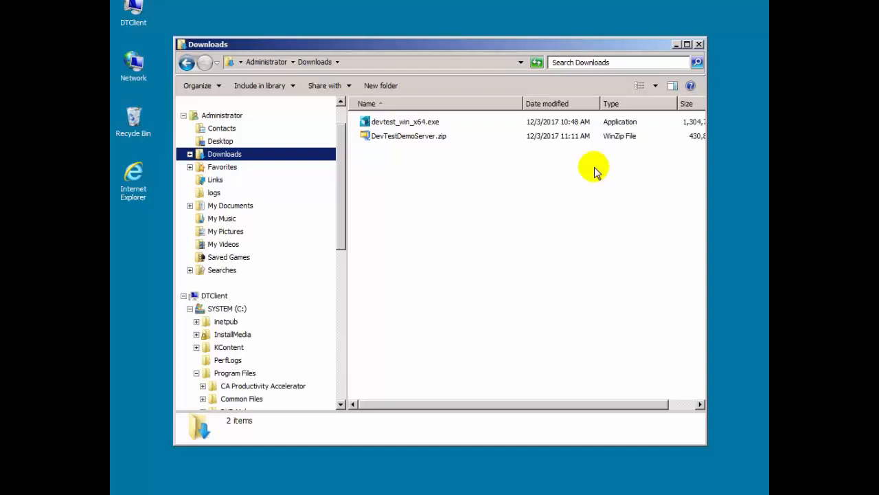
pyautogui.moveTo(405, 323)
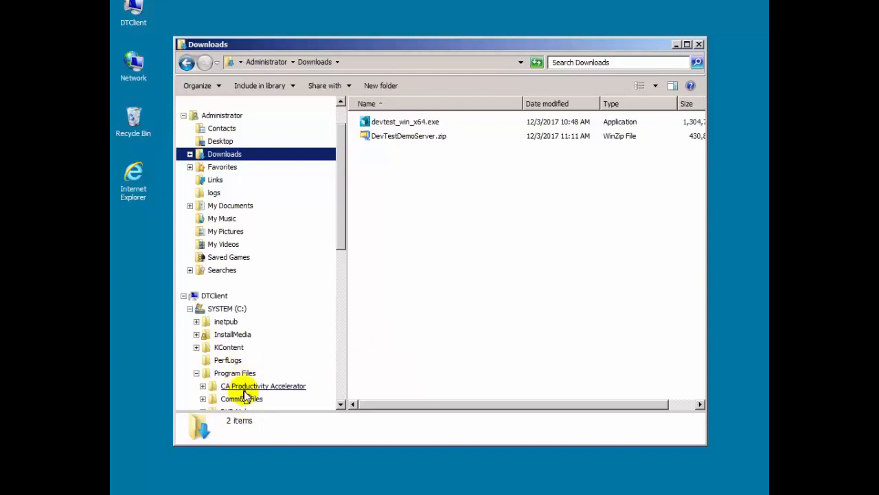
pyautogui.moveTo(395, 121)
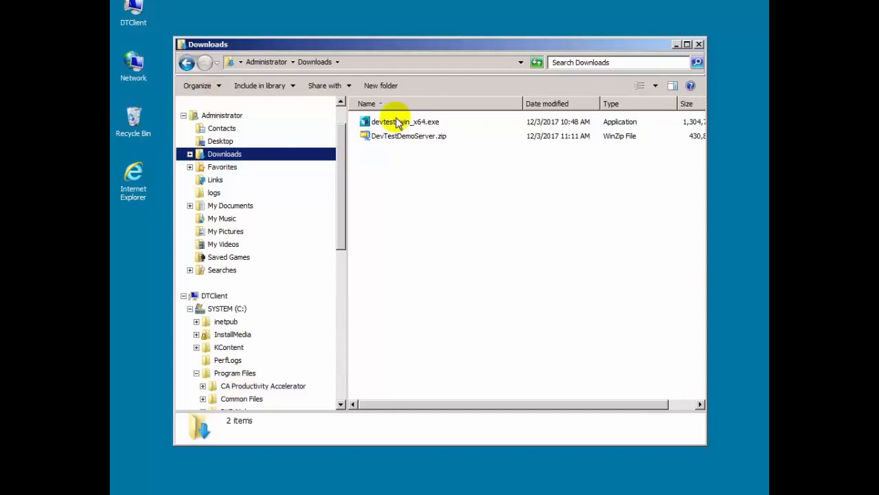
pyautogui.moveTo(397, 122)
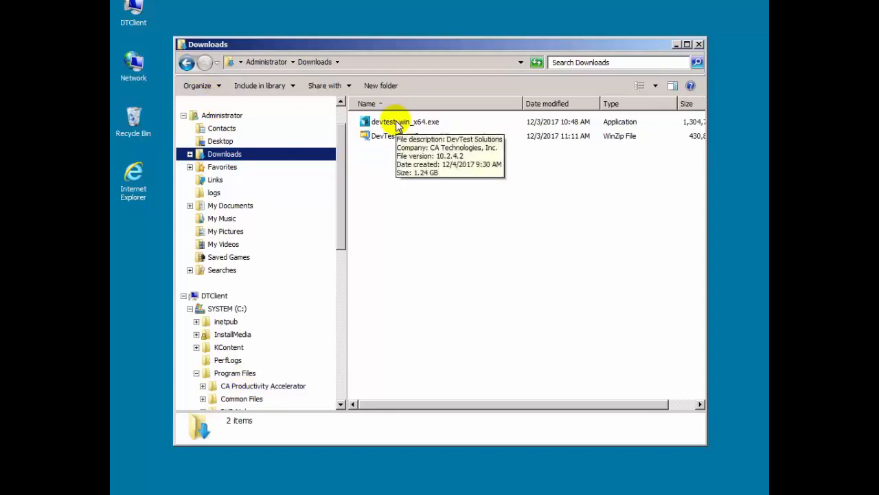
# Launch devtest_win_x64.exe and accept the license agreement.
pyautogui.doubleClick(406, 122)
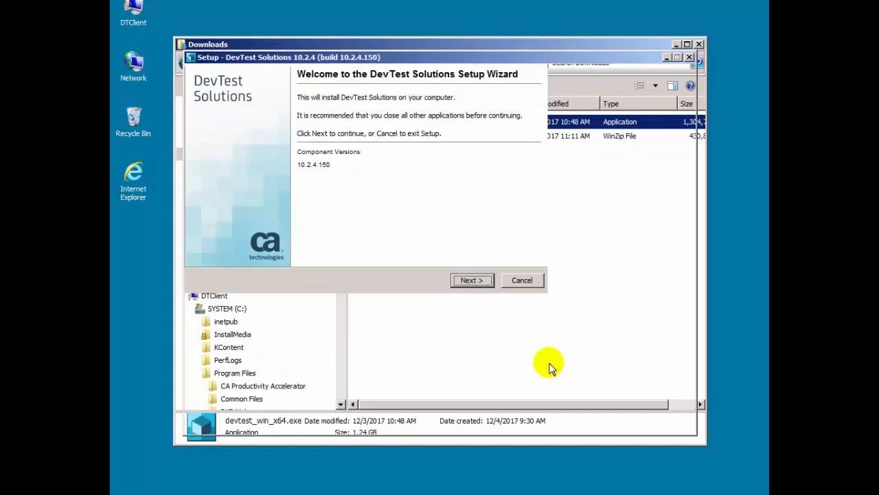
pyautogui.click(472, 279)
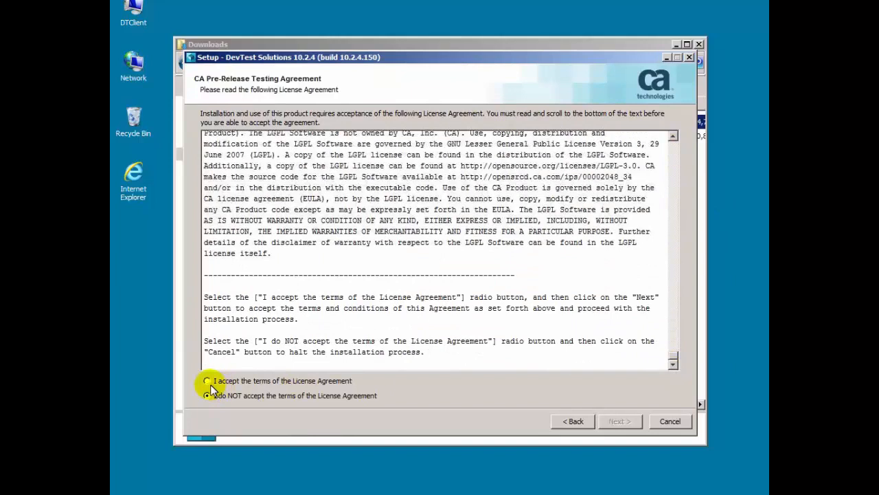
pyautogui.click(207, 381)
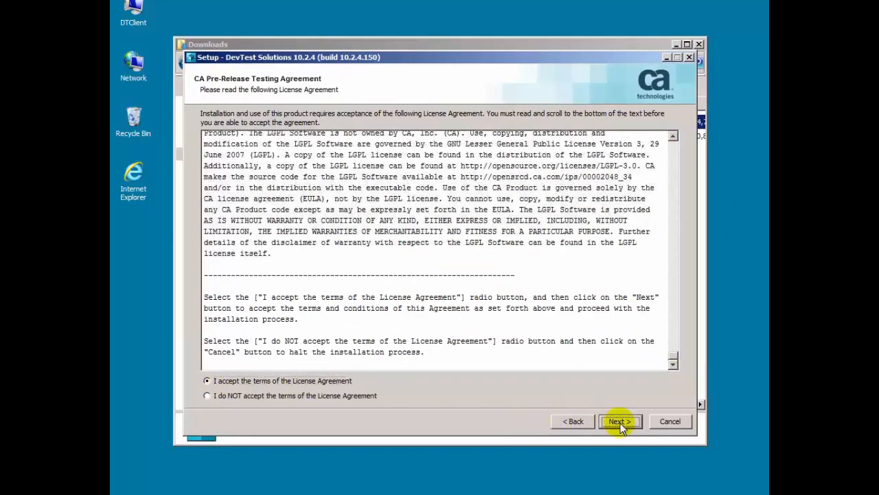
pyautogui.click(619, 421)
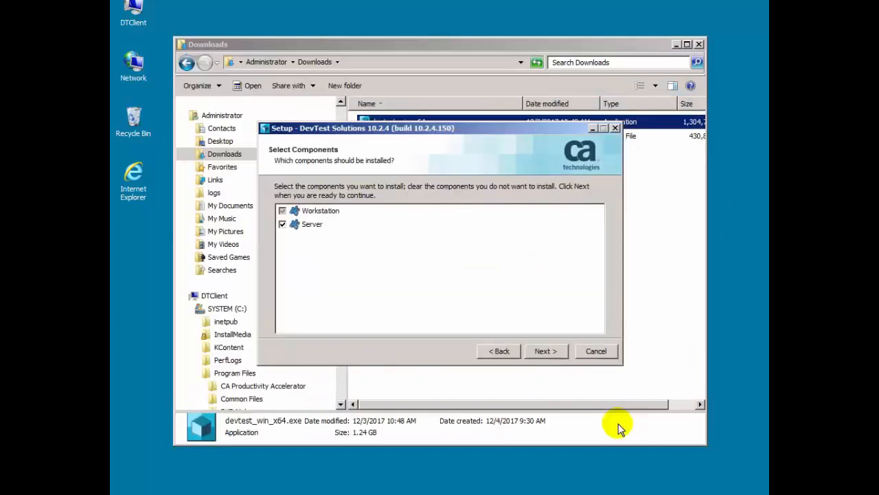
pyautogui.moveTo(613, 422)
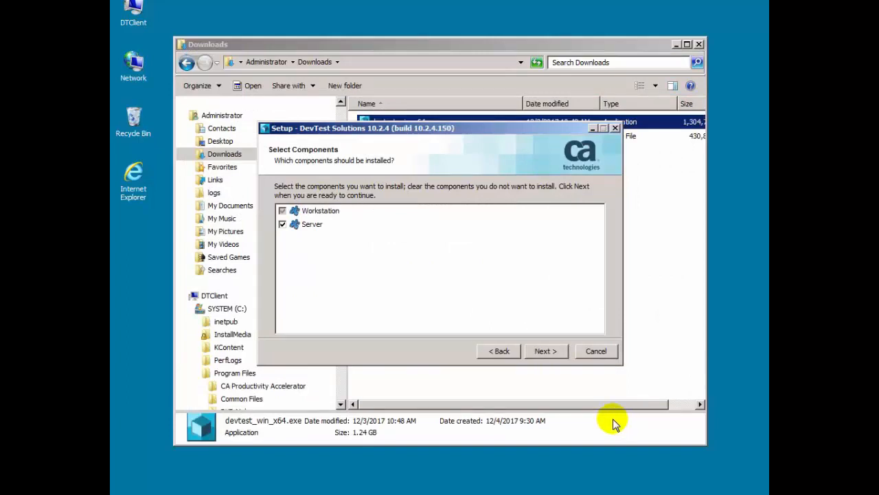
pyautogui.moveTo(350, 227)
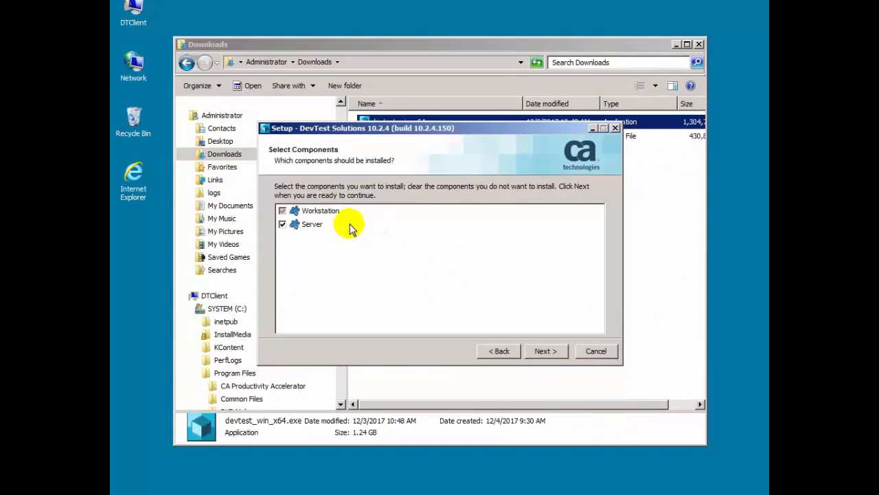
# Deselect the Server component so only Workstation is installed.
pyautogui.click(282, 210)
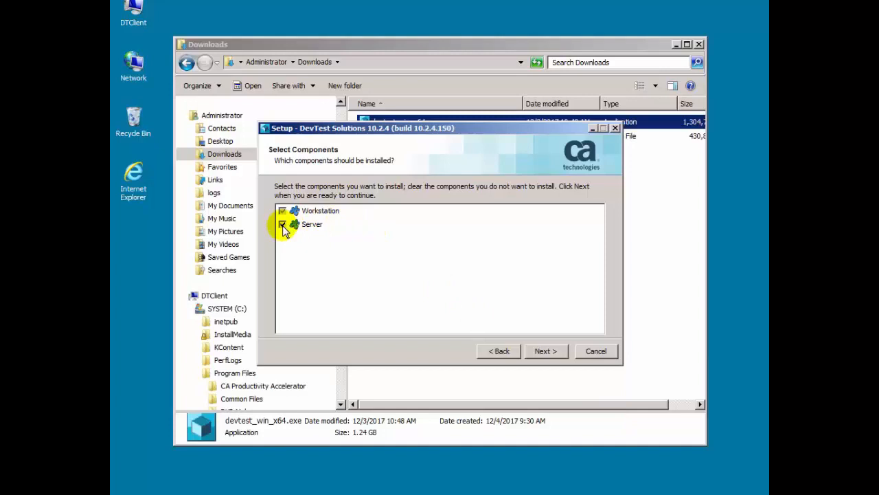
pyautogui.click(282, 210)
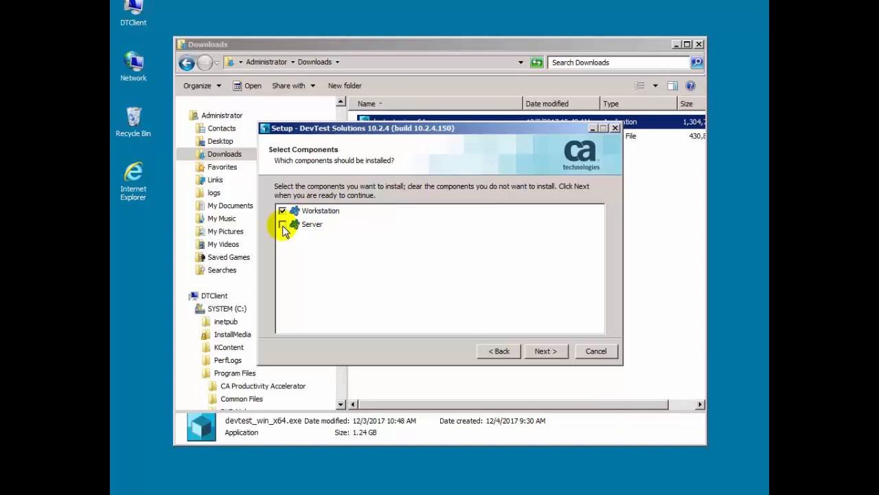
pyautogui.click(282, 224)
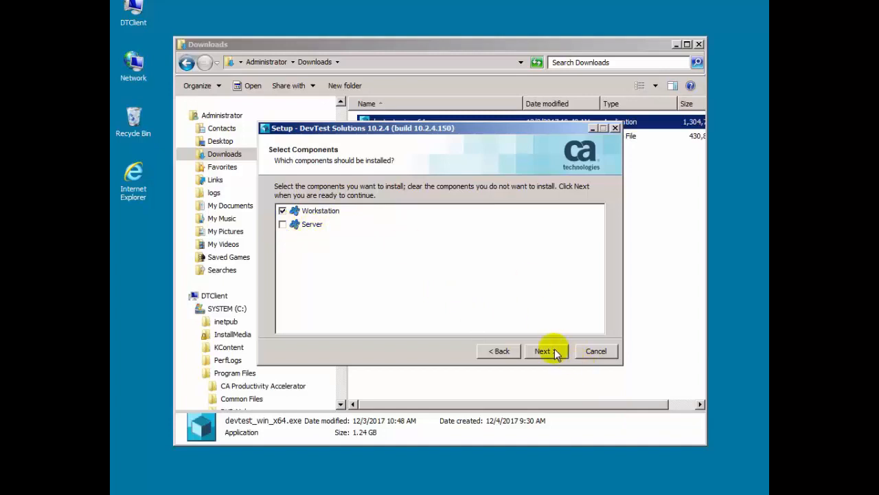
pyautogui.click(542, 351)
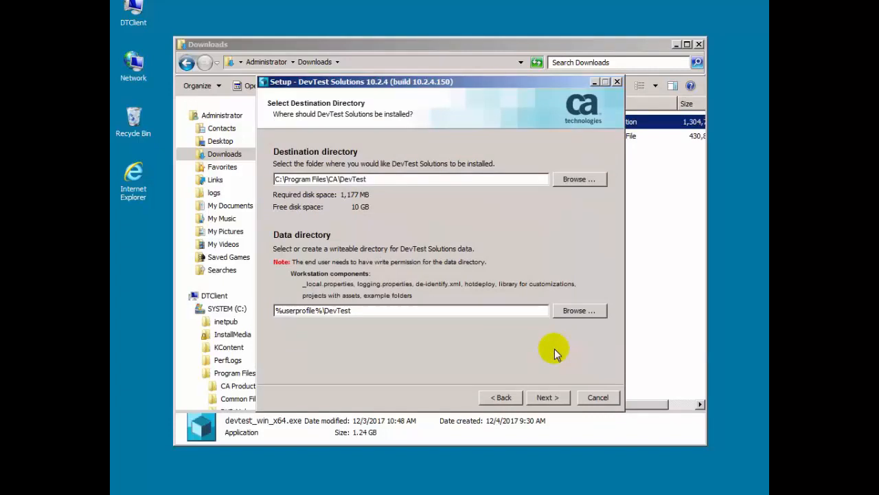
pyautogui.moveTo(509, 302)
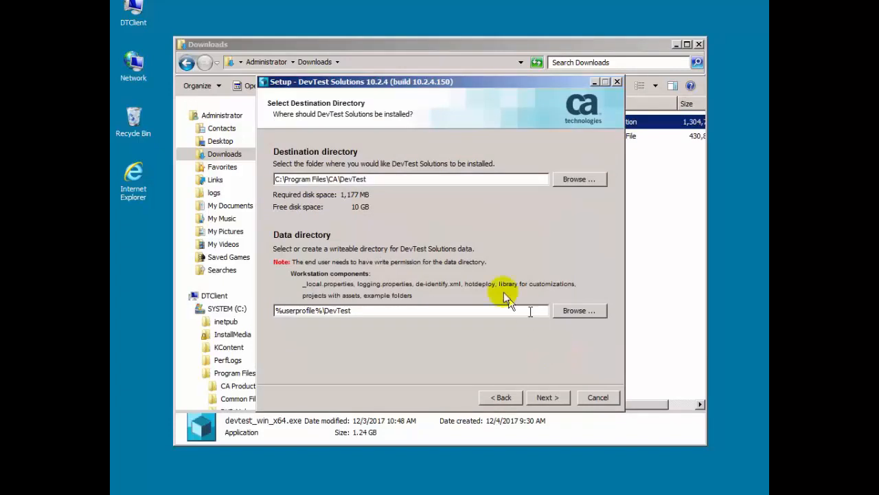
pyautogui.moveTo(422, 196)
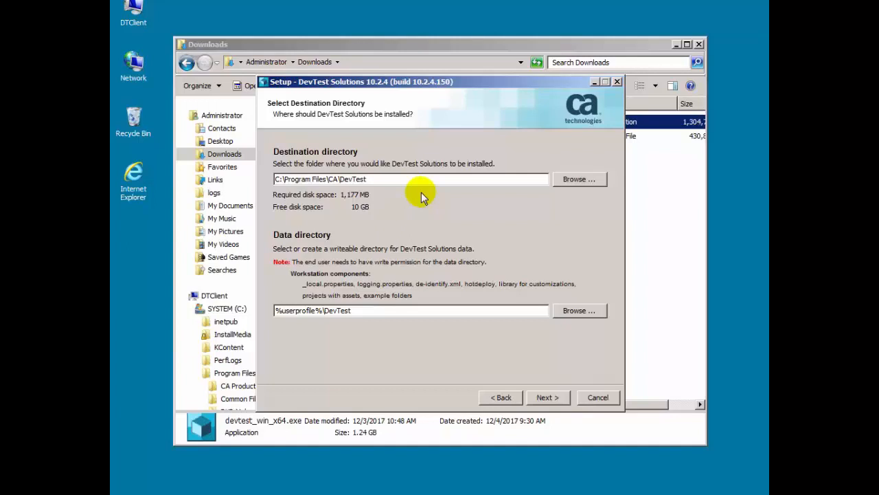
pyautogui.moveTo(423, 341)
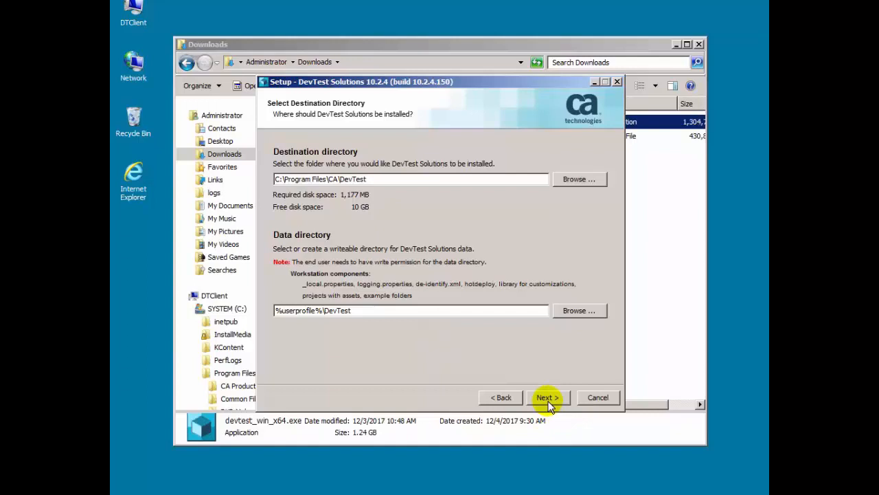
# Keep default directories, install the demo server from DevTestDemoServer.zip, and keep default shortcuts and icons.
pyautogui.click(546, 397)
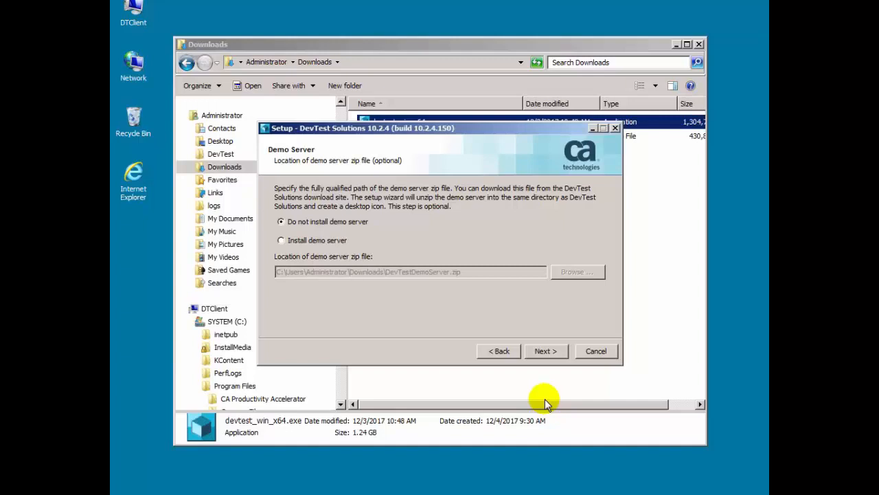
pyautogui.moveTo(517, 377)
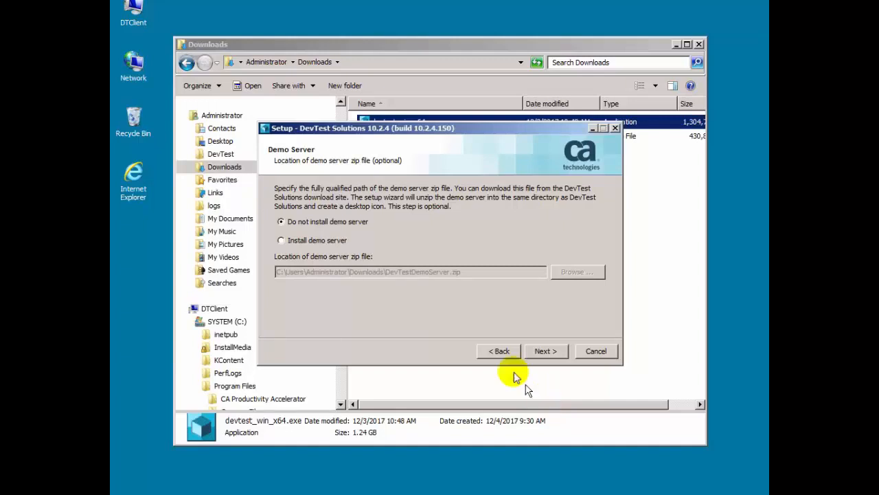
pyautogui.click(281, 239)
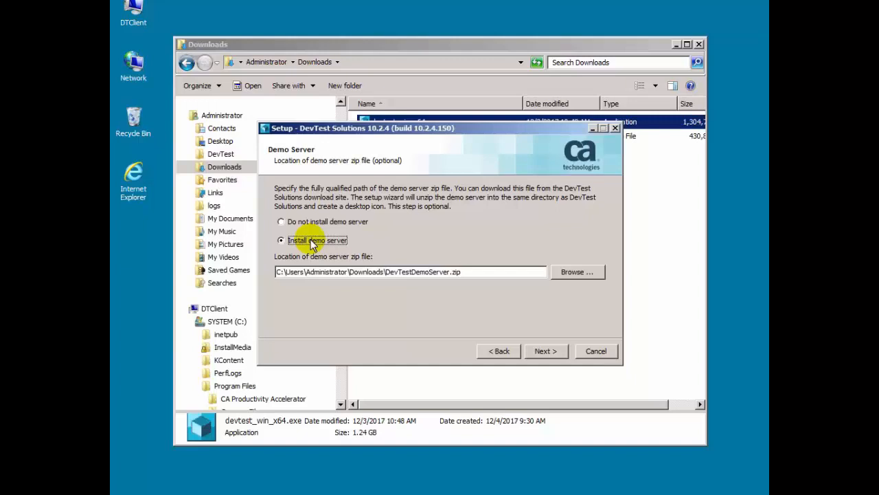
pyautogui.moveTo(377, 289)
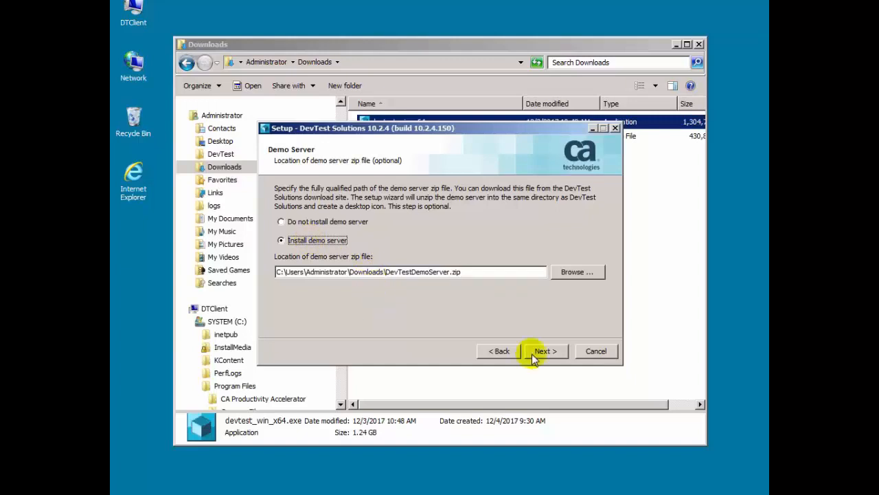
pyautogui.click(542, 351)
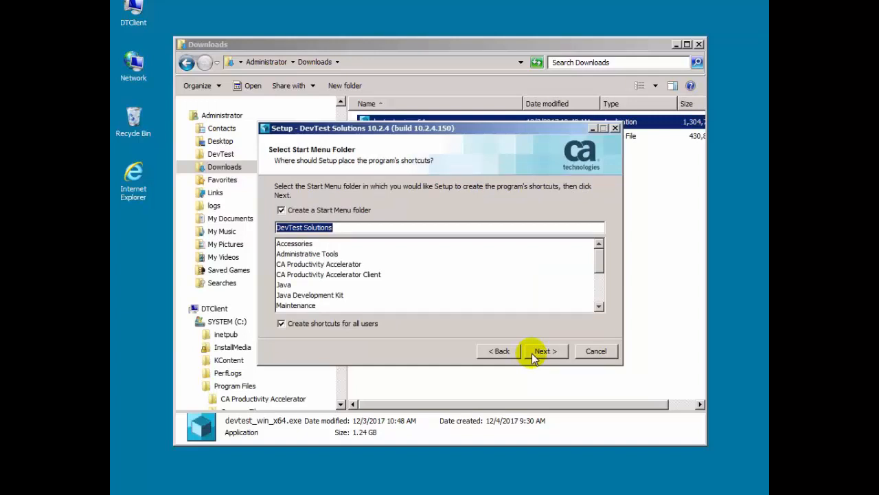
pyautogui.click(545, 351)
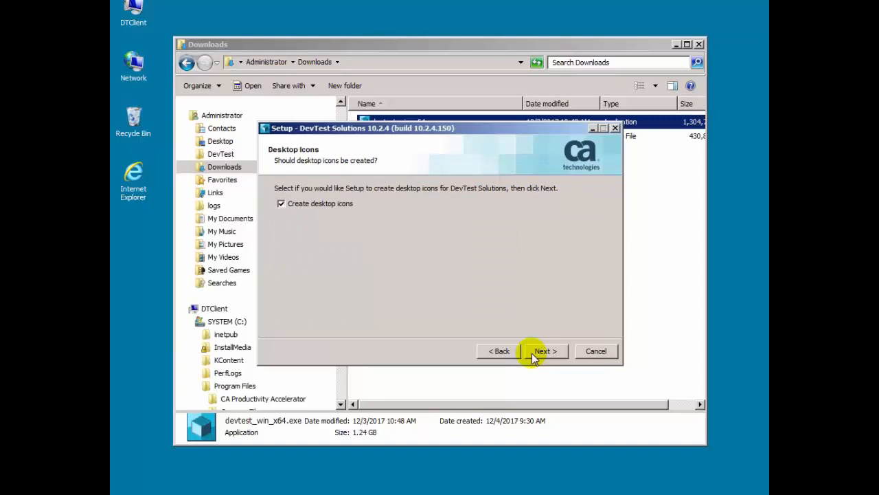
pyautogui.click(544, 351)
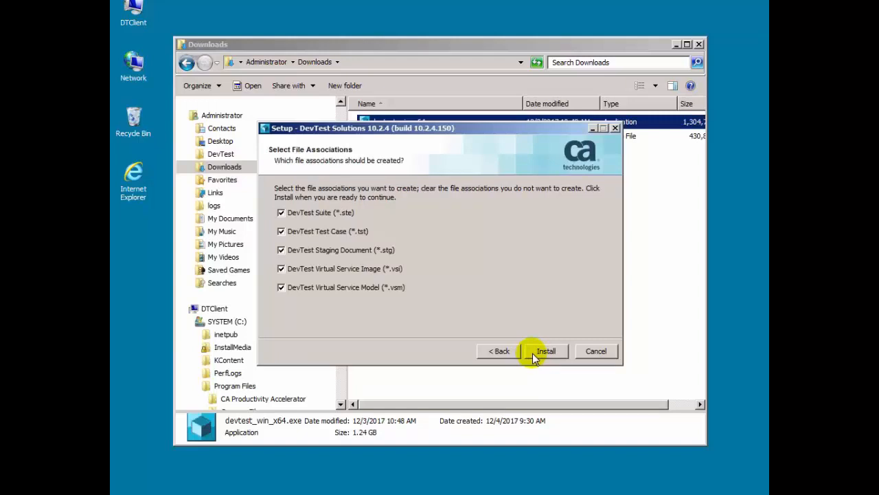
# Install with all five file associations and finish the setup wizard.
pyautogui.click(546, 350)
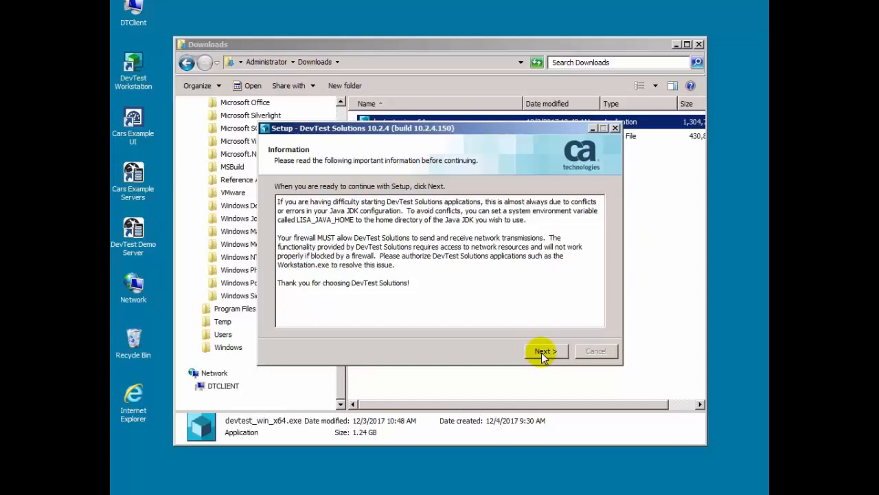
pyautogui.click(545, 351)
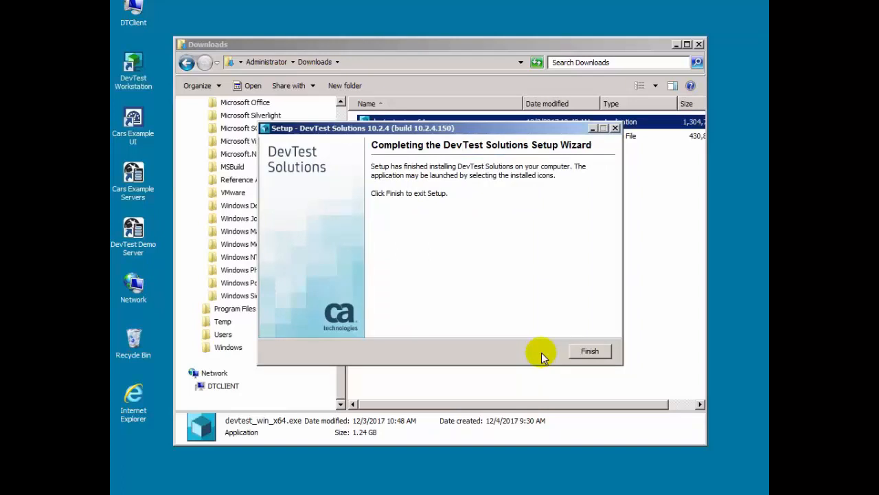
pyautogui.click(589, 351)
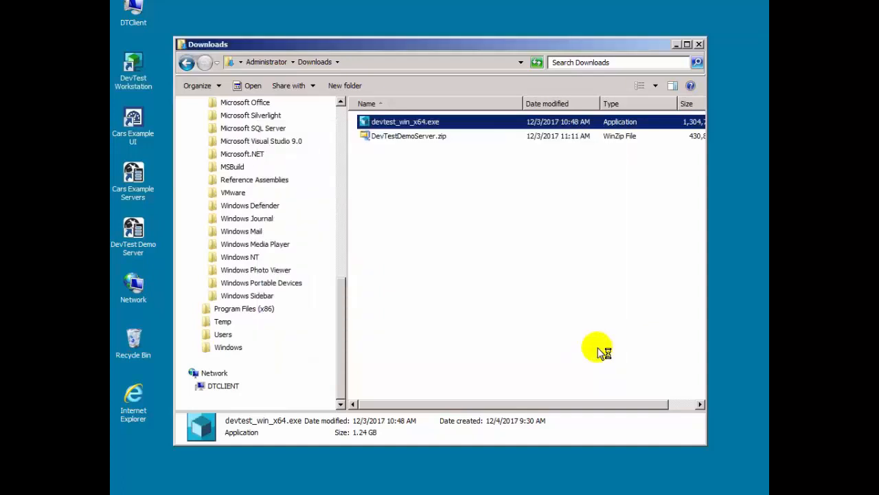
pyautogui.moveTo(598, 350)
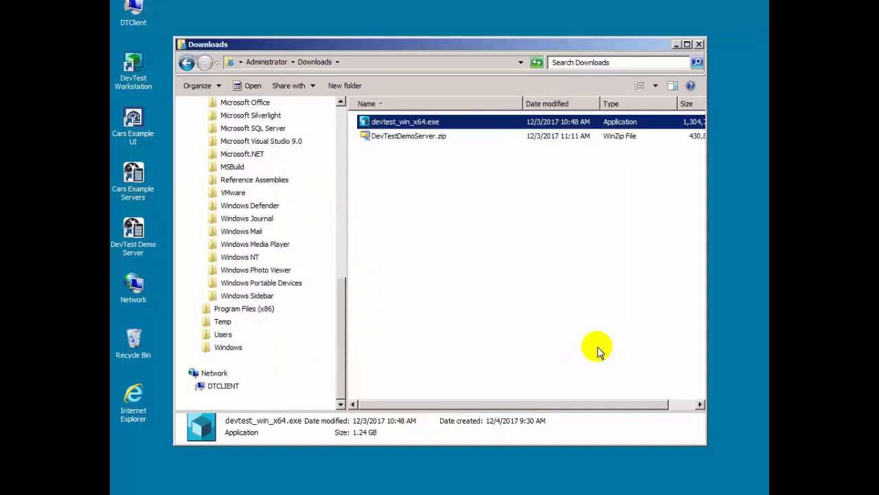
pyautogui.moveTo(160, 377)
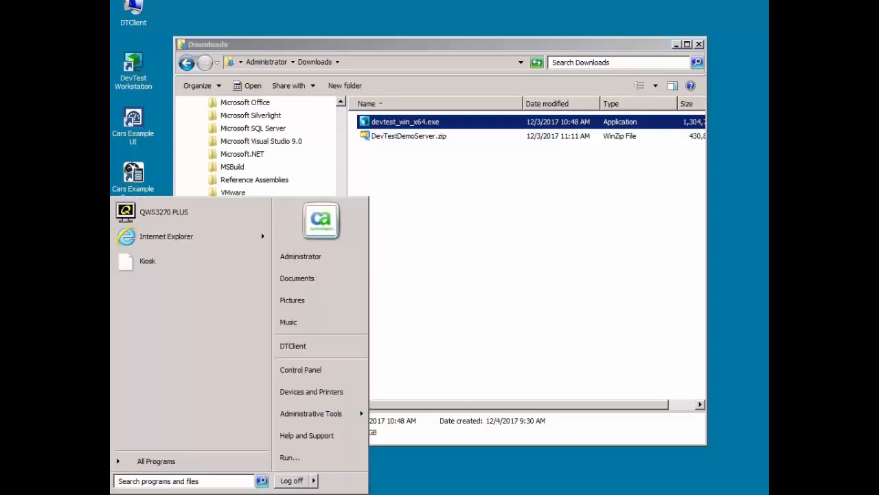
# Browse All Programs and the Administrator folder, then open C:\Program Files\CA\DevTest.
pyautogui.click(156, 461)
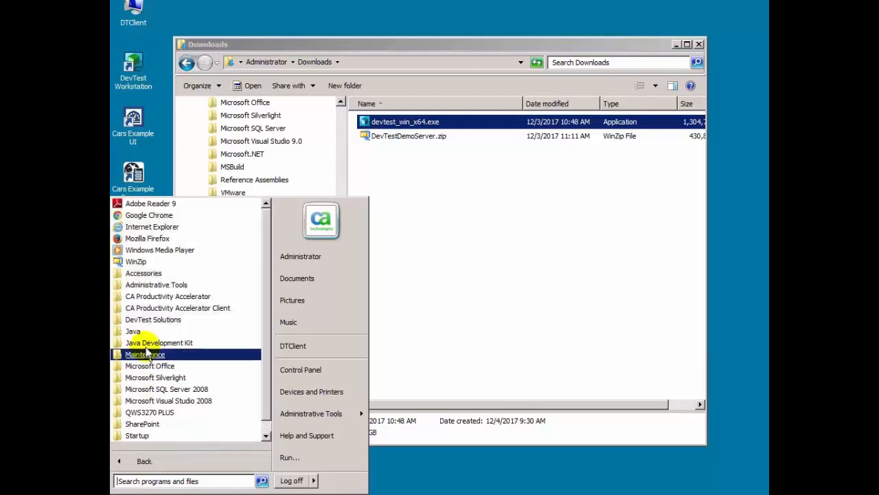
pyautogui.click(152, 319)
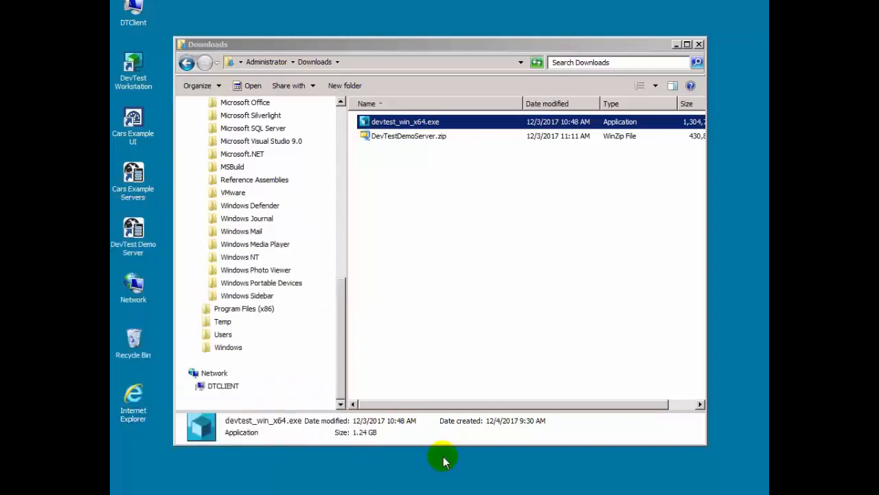
pyautogui.moveTo(336, 261)
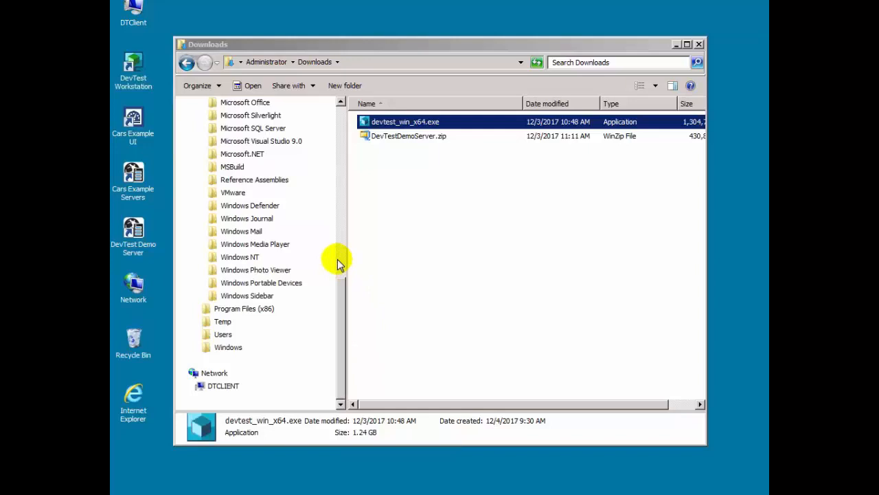
pyautogui.scroll(3)
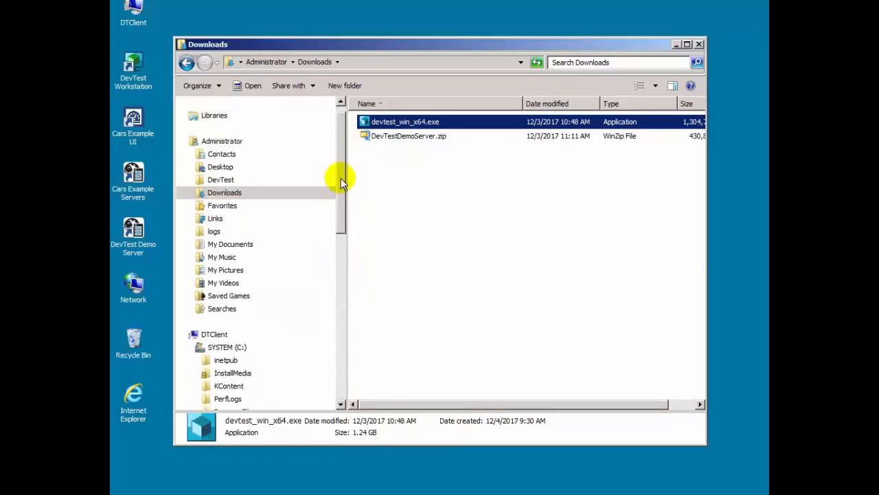
pyautogui.click(222, 141)
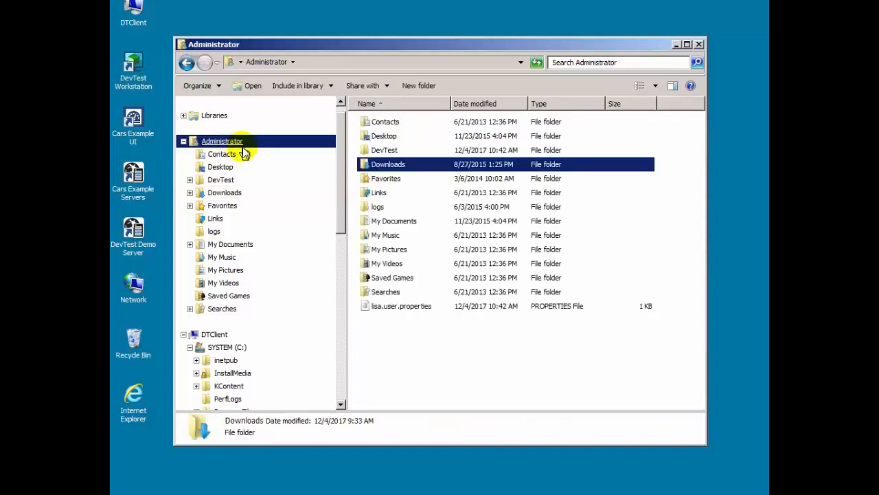
pyautogui.moveTo(379, 154)
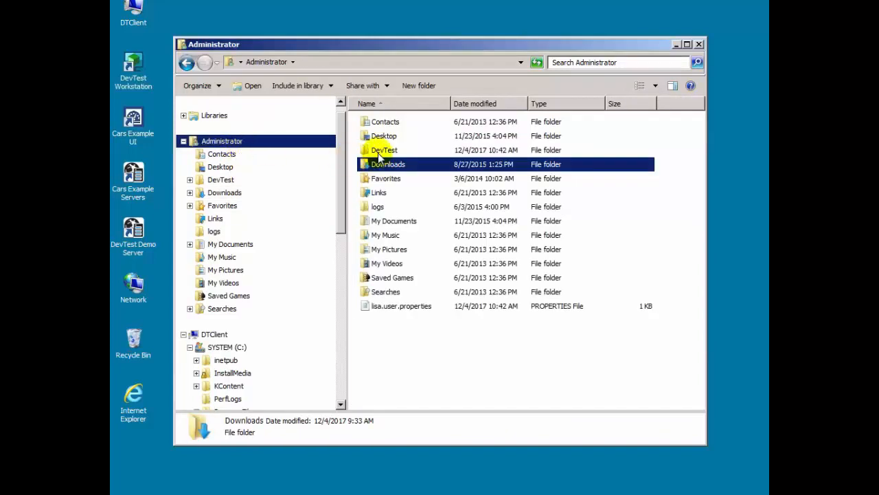
pyautogui.moveTo(409, 316)
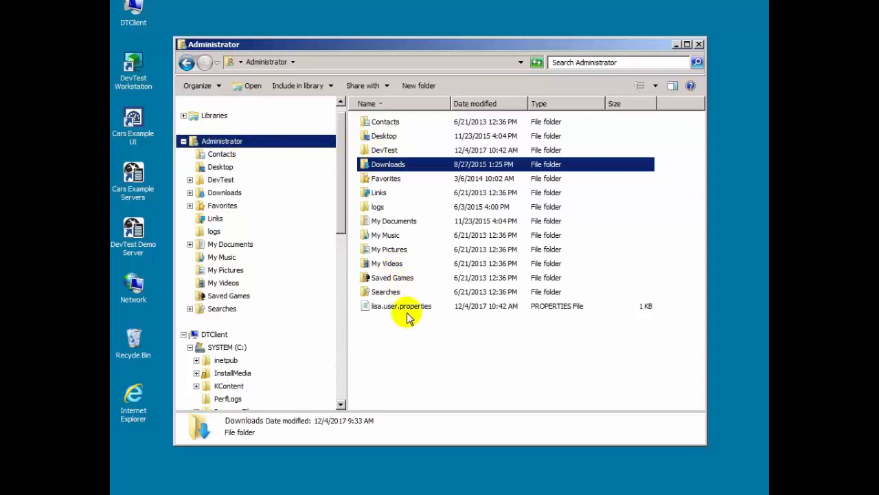
pyautogui.moveTo(401, 306)
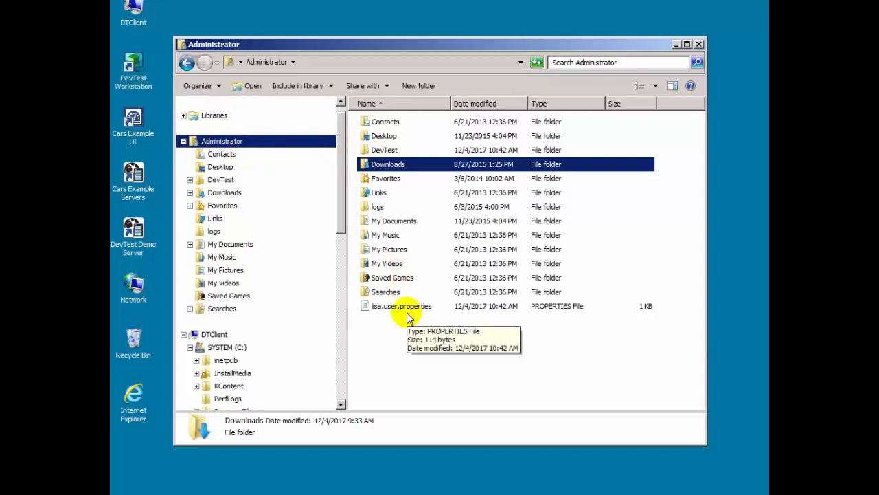
pyautogui.moveTo(226, 360)
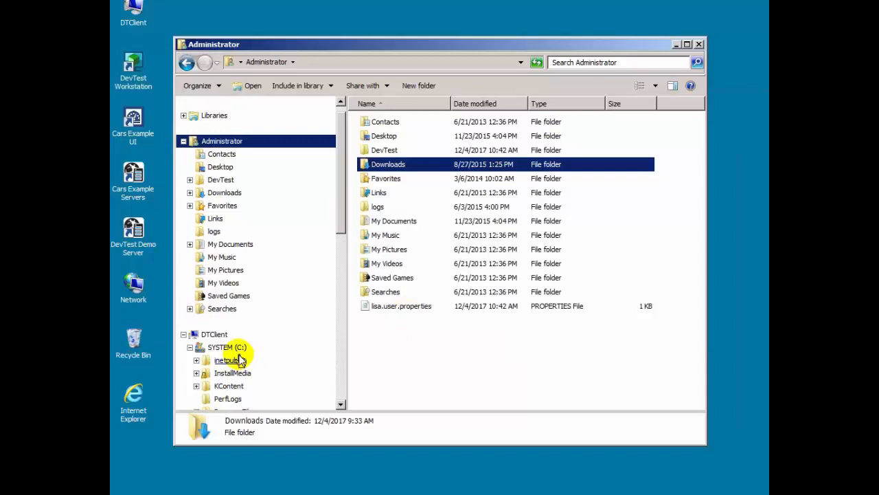
pyautogui.moveTo(342, 250)
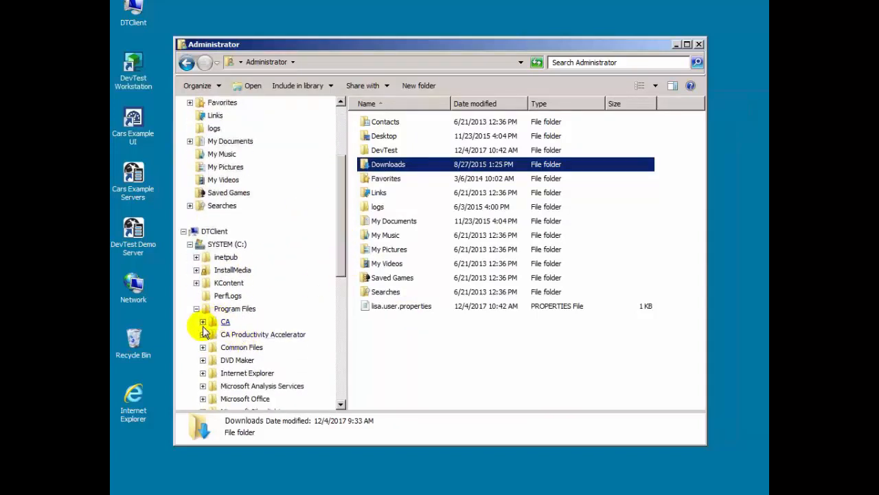
pyautogui.click(238, 333)
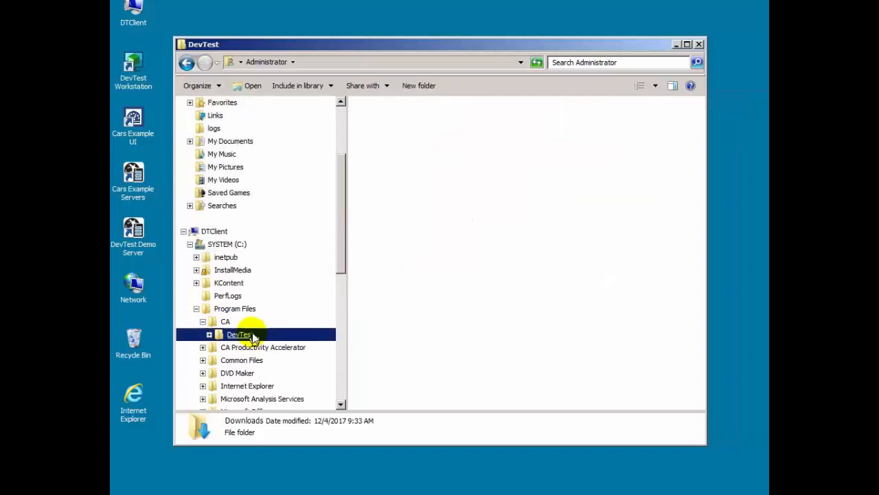
pyautogui.doubleClick(238, 334)
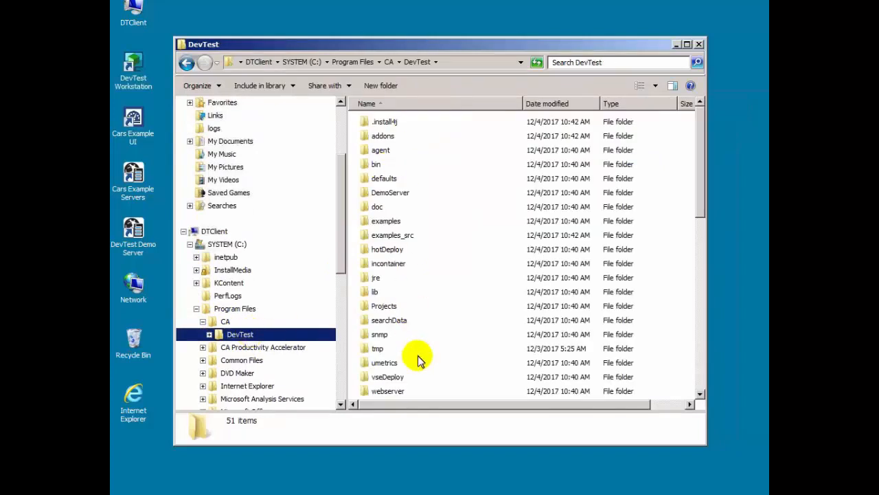
pyautogui.moveTo(163, 301)
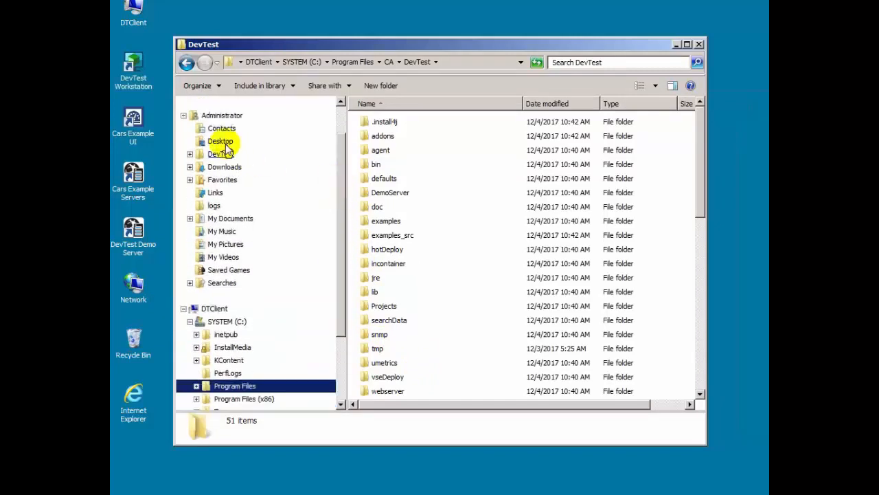
# Open Administrator > DevTest, showing only the hotDeploy and locks folders.
pyautogui.click(222, 115)
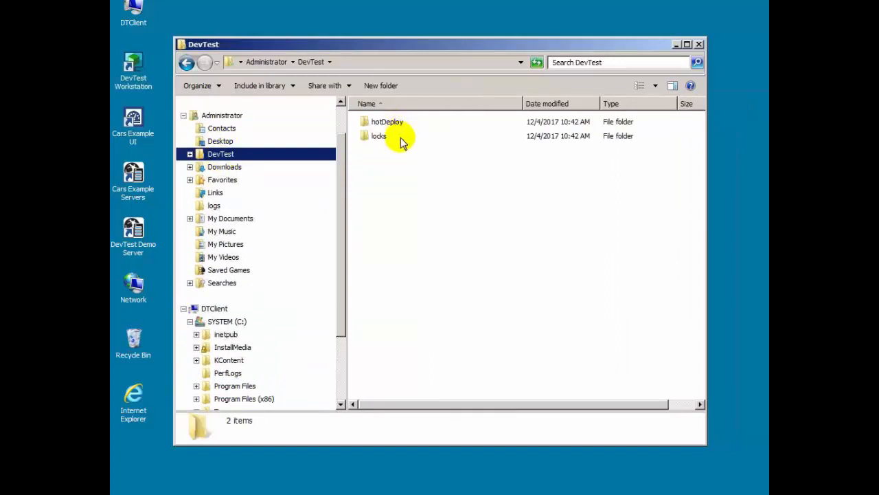
pyautogui.moveTo(379, 135)
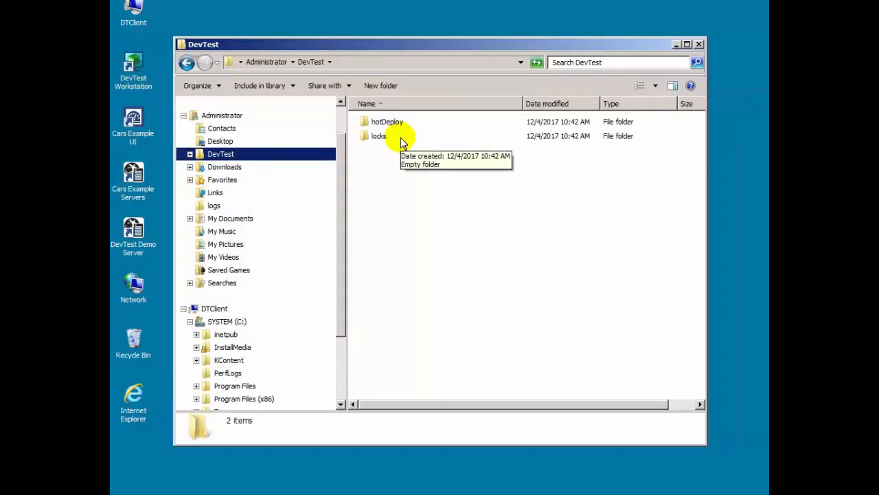
pyautogui.moveTo(381, 185)
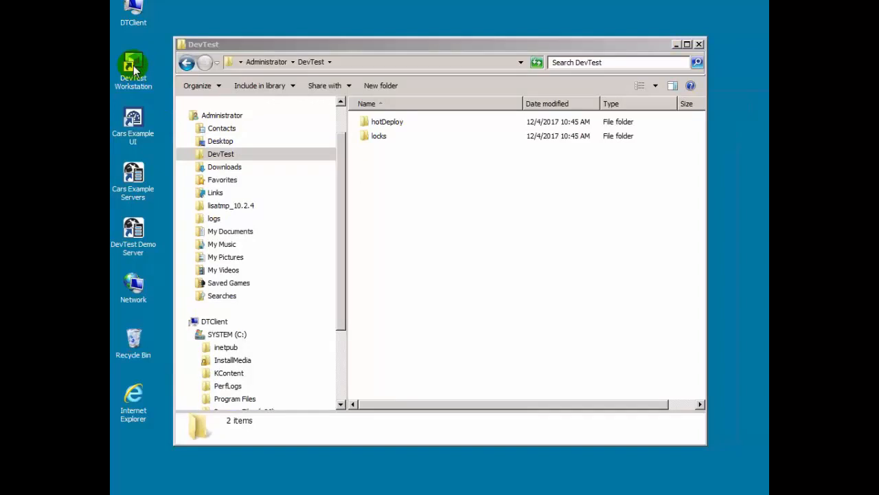
# Launch Workstation and set registry tcp://DTSERVER:2010/Registry with auto-connect on startup.
pyautogui.doubleClick(133, 65)
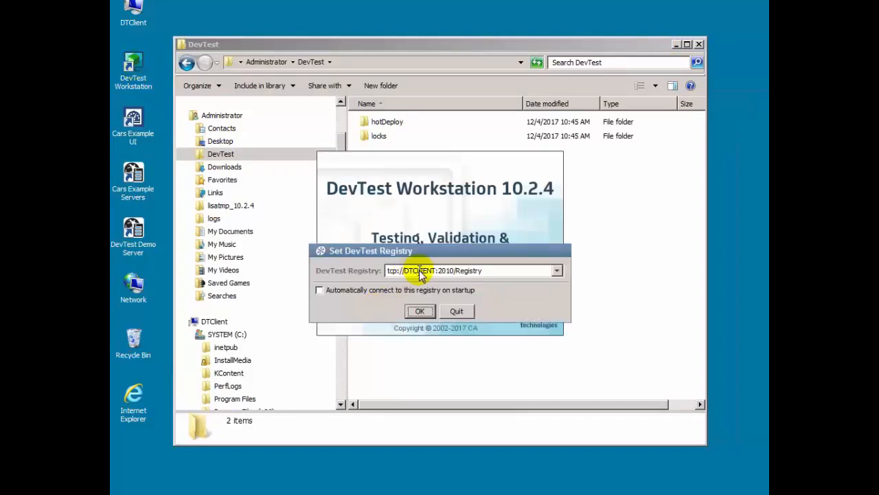
pyautogui.moveTo(434, 273)
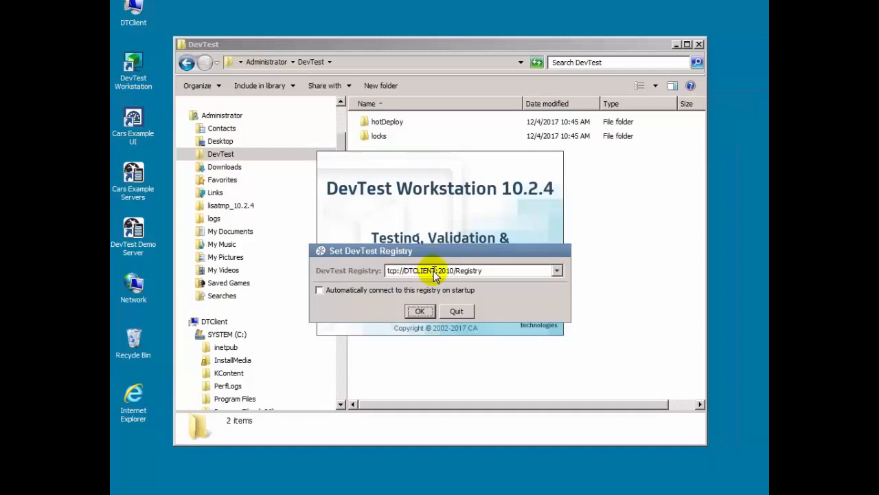
pyautogui.moveTo(469, 289)
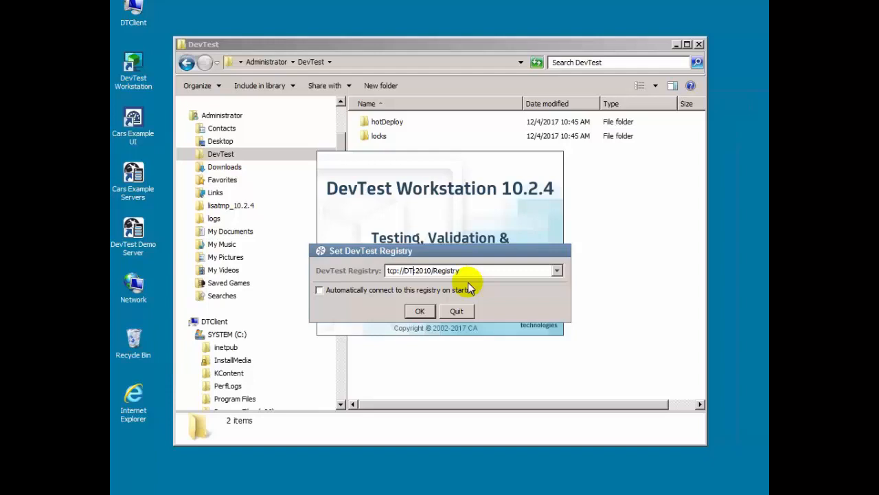
pyautogui.write('SERVER')
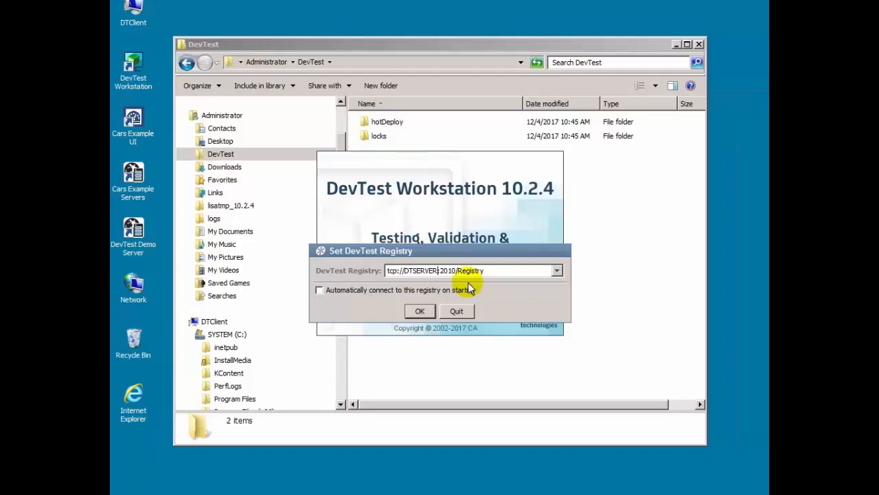
pyautogui.moveTo(474, 290)
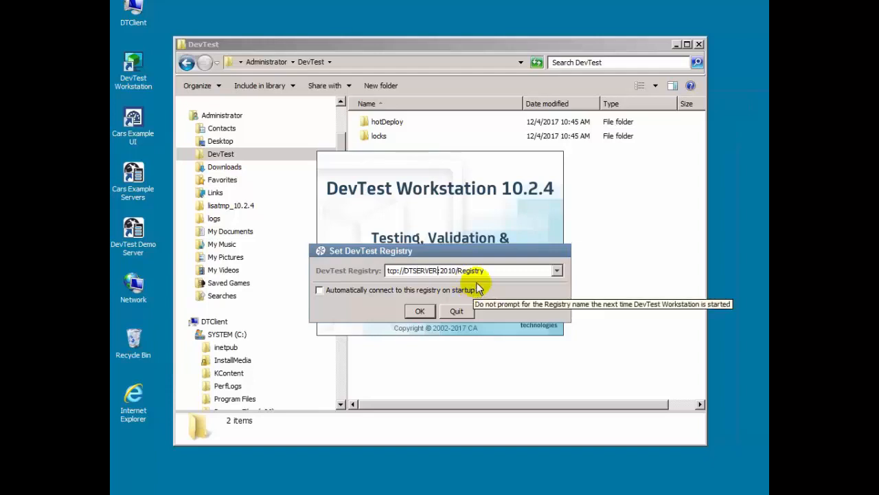
pyautogui.click(318, 289)
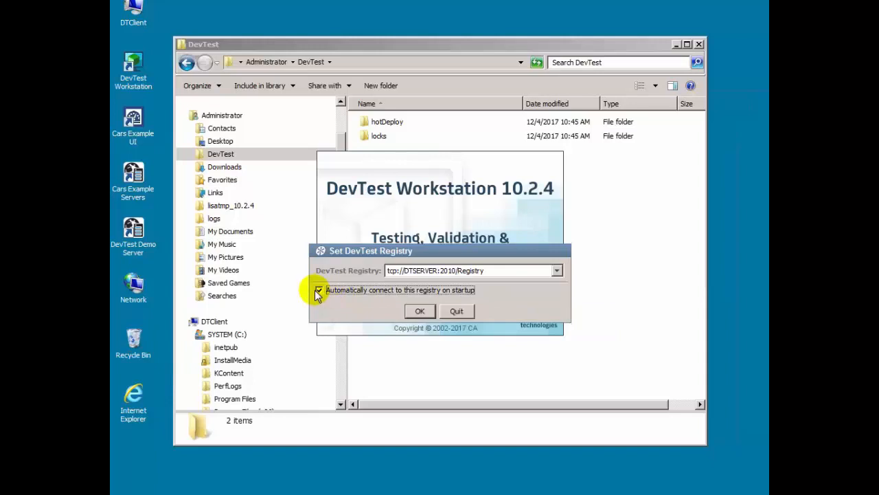
pyautogui.moveTo(395, 278)
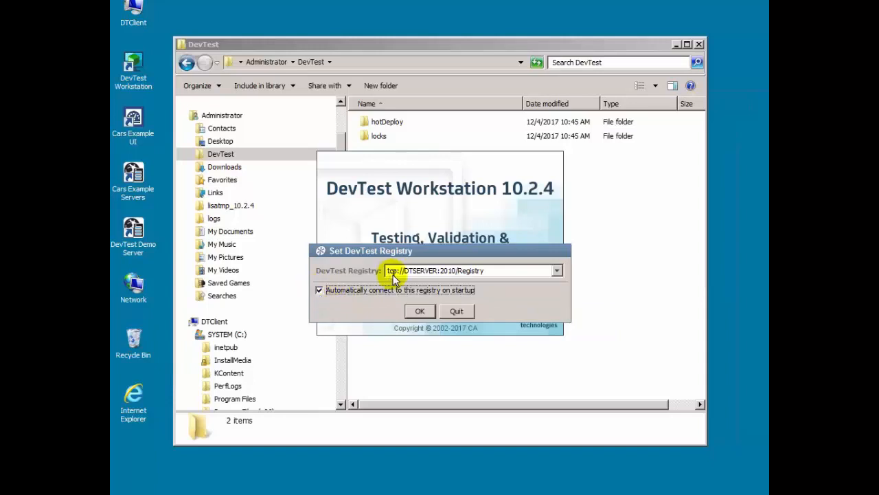
pyautogui.click(420, 311)
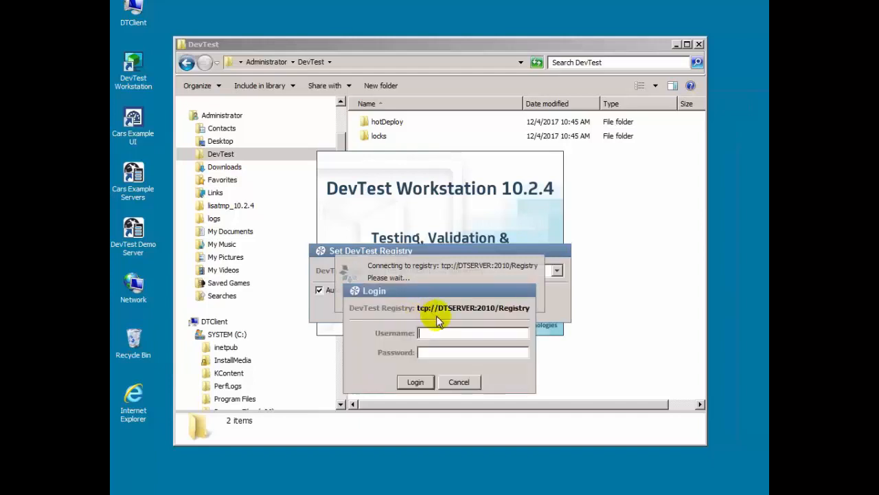
# Log in to the DTSERVER registry as admin.
pyautogui.write('admin')
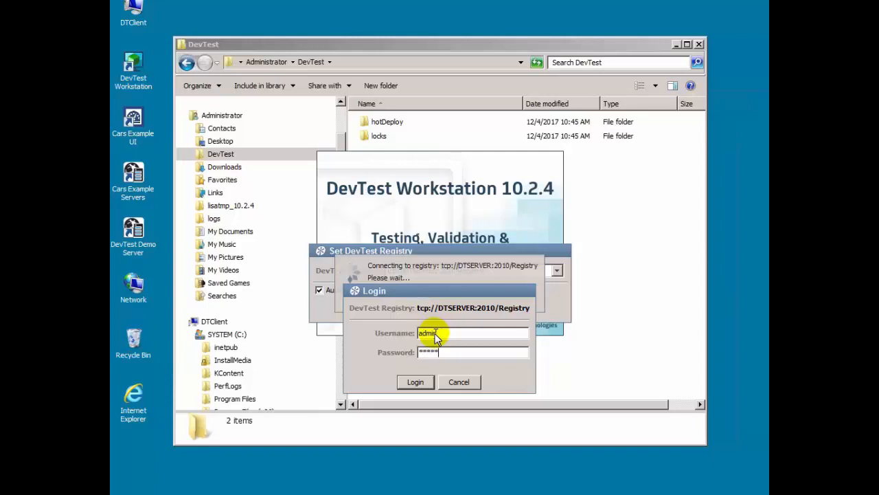
pyautogui.click(415, 382)
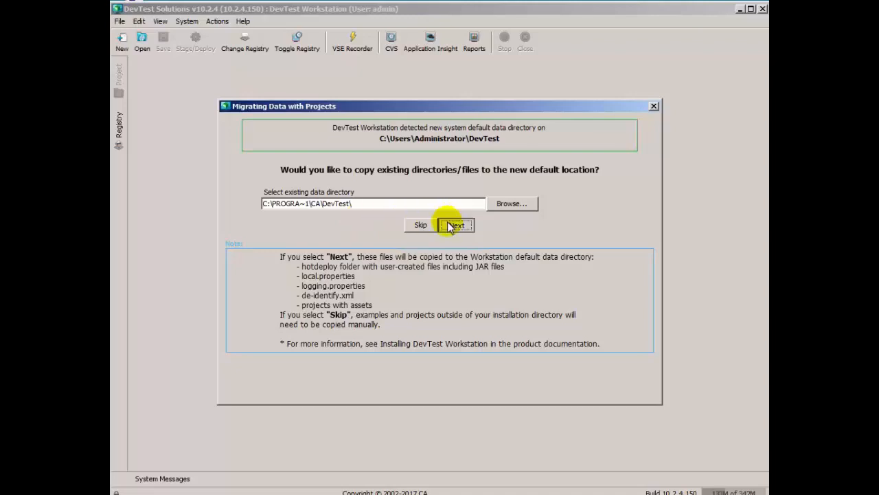
# Migrate logging.properties and de-identify.xml to the new default data directory.
pyautogui.click(456, 224)
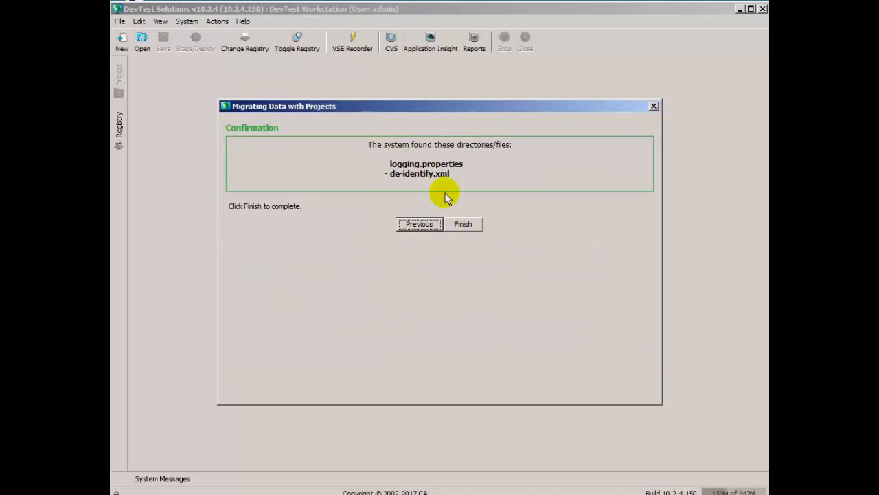
pyautogui.moveTo(461, 189)
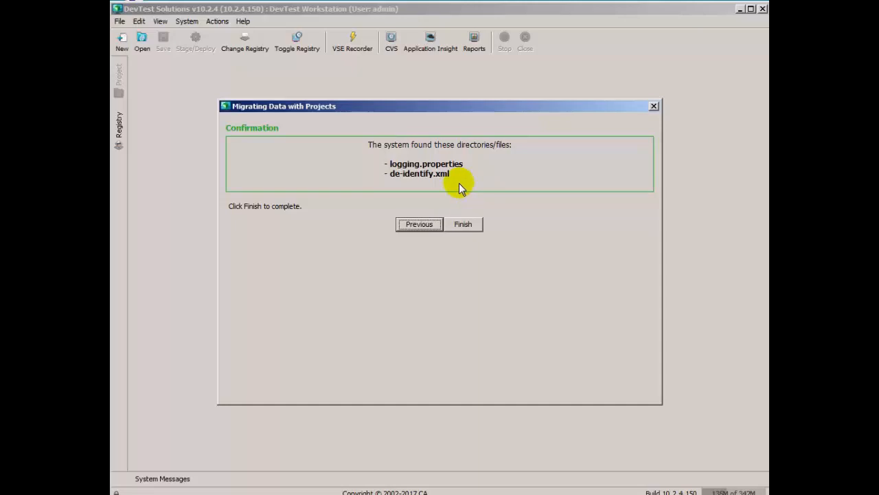
pyautogui.moveTo(433, 252)
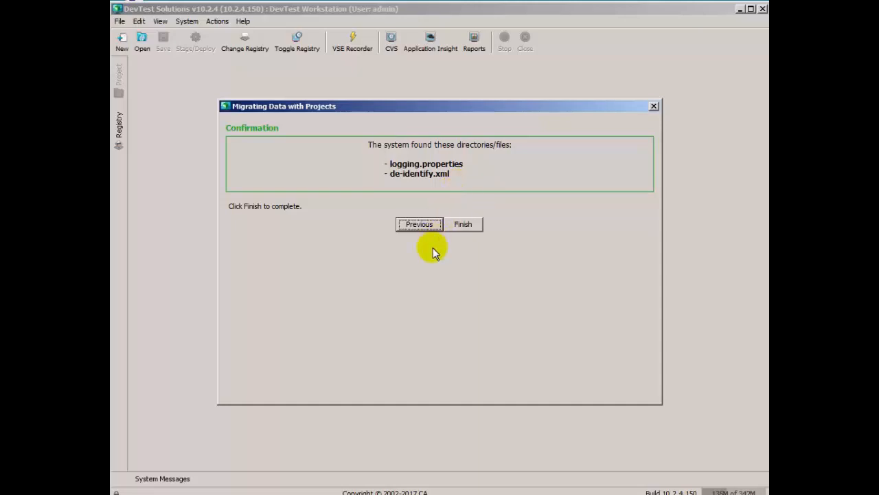
pyautogui.click(462, 224)
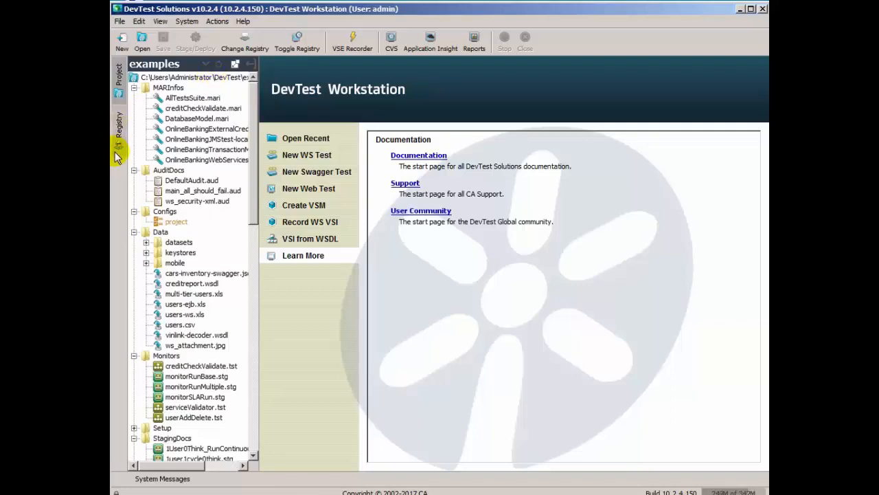
# Open the Registry Monitor and confirm the DTSERVER simulator and coordinator server entries.
pyautogui.click(119, 127)
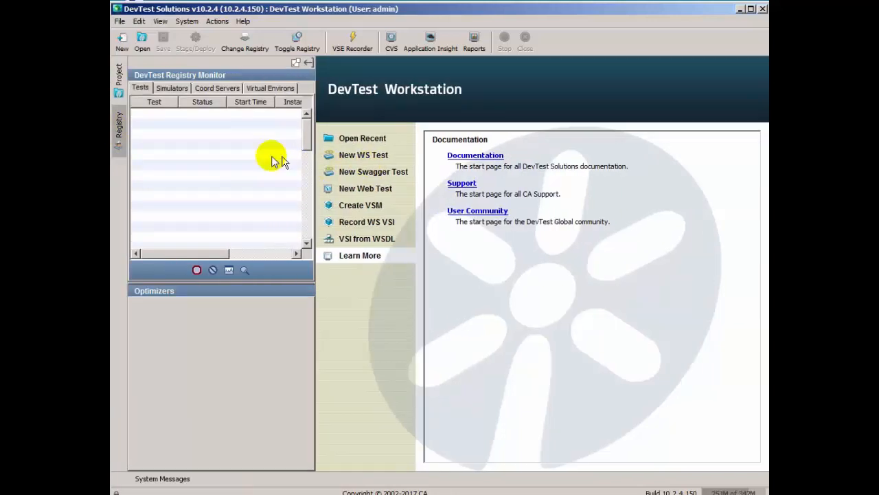
pyautogui.click(172, 88)
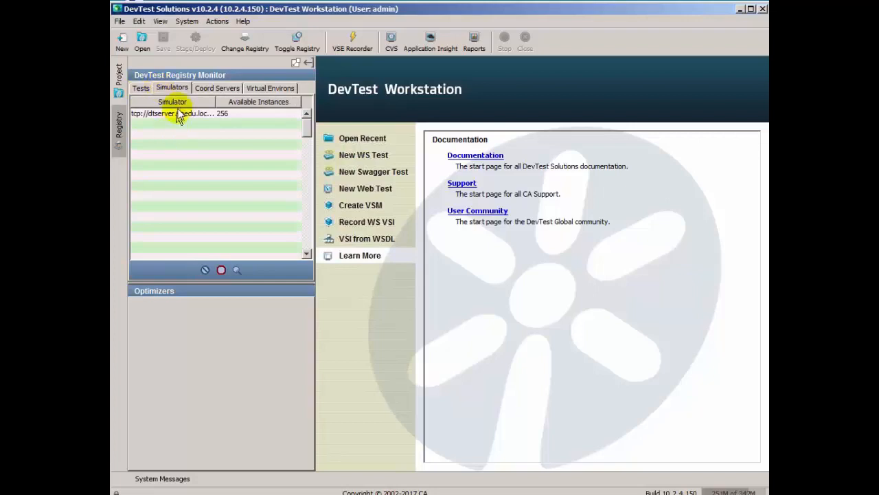
pyautogui.moveTo(170, 128)
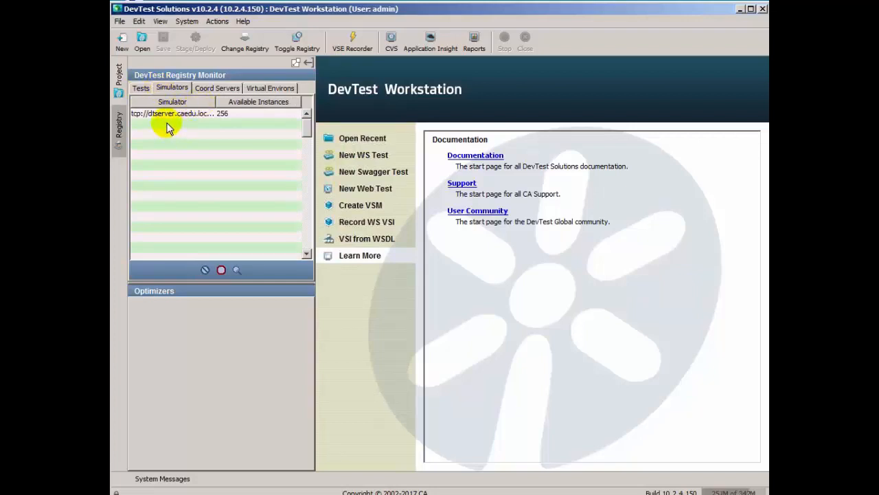
pyautogui.click(217, 88)
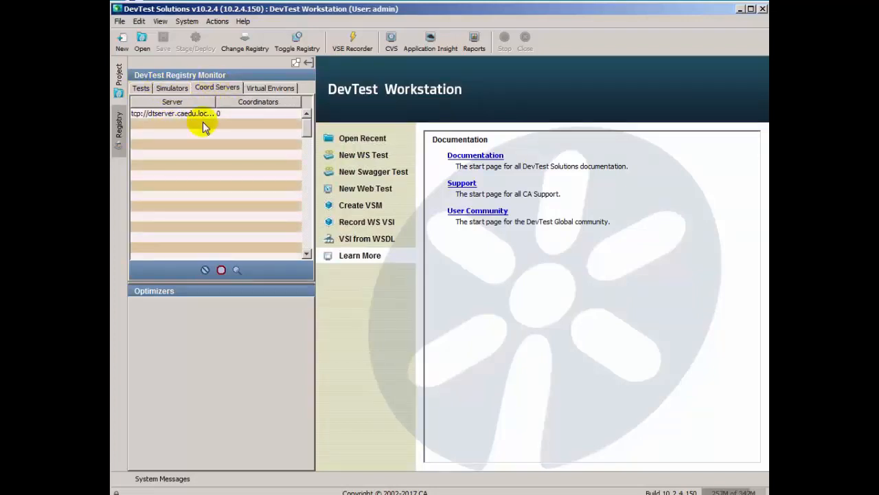
pyautogui.click(270, 87)
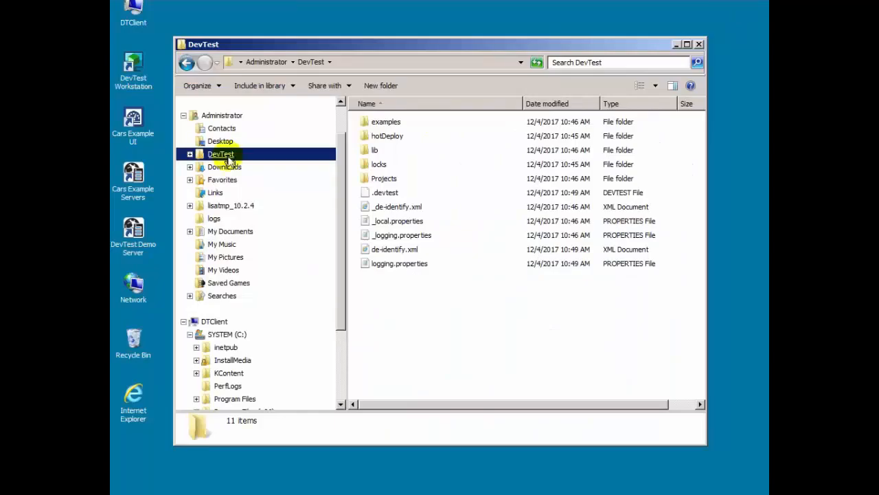
pyautogui.moveTo(458, 294)
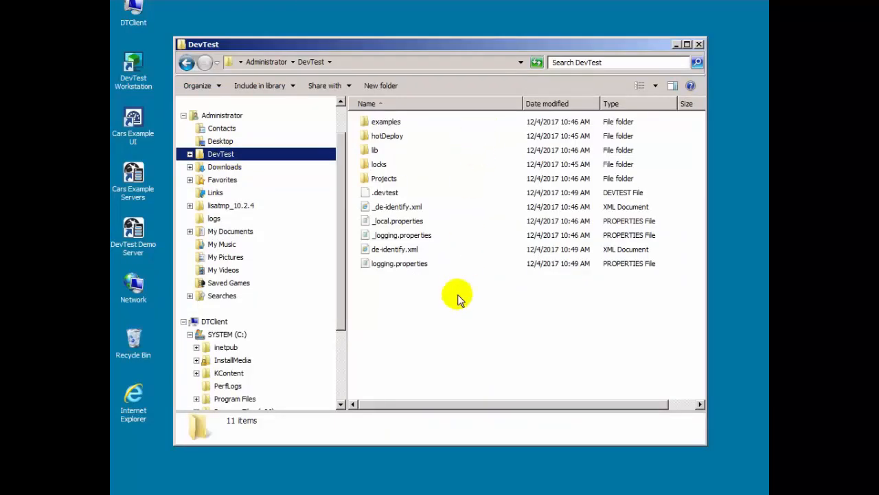
pyautogui.moveTo(384, 123)
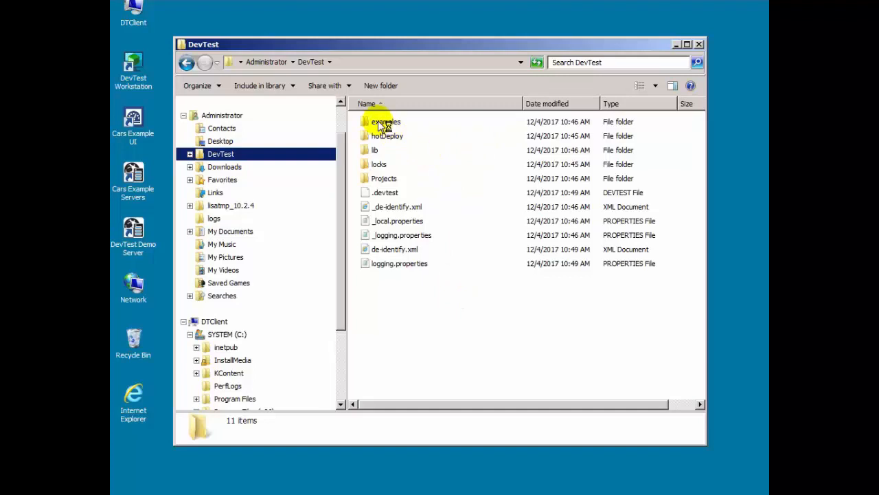
# Browse examples, hotDeploy, lib, locks, then Projects showing Bank v5, v6, v8 and Cars v9.
pyautogui.doubleClick(386, 122)
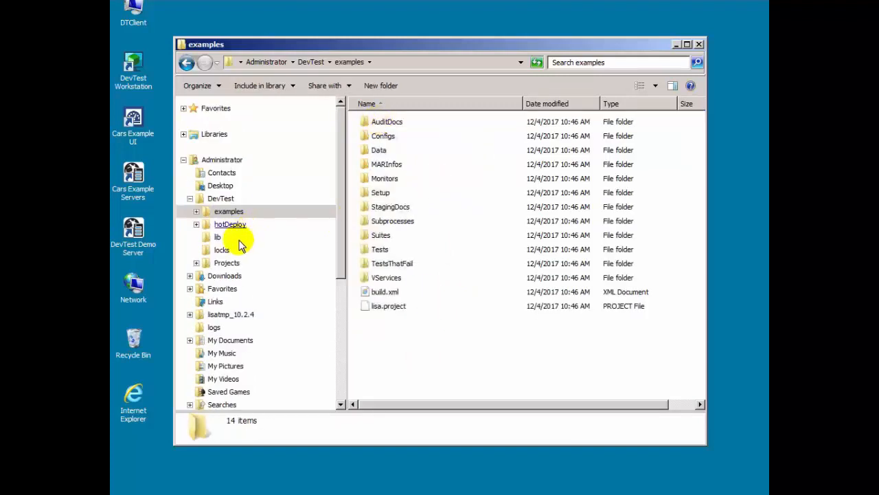
pyautogui.click(230, 224)
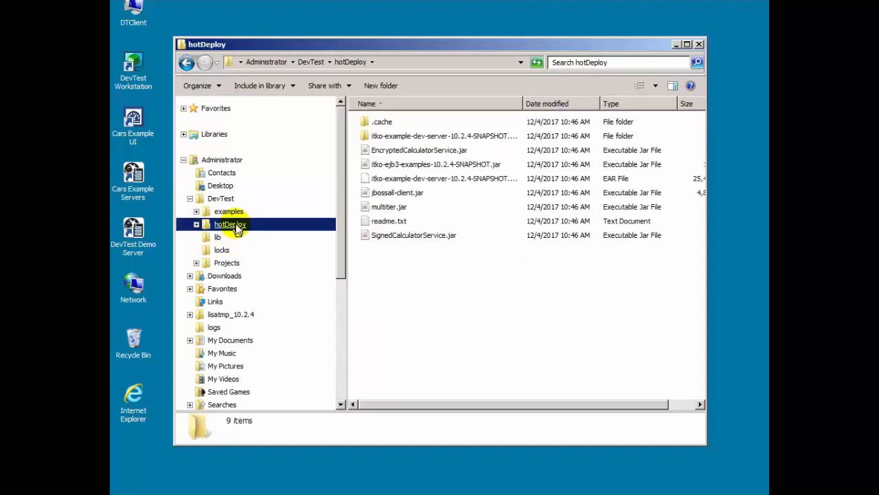
pyautogui.moveTo(461, 244)
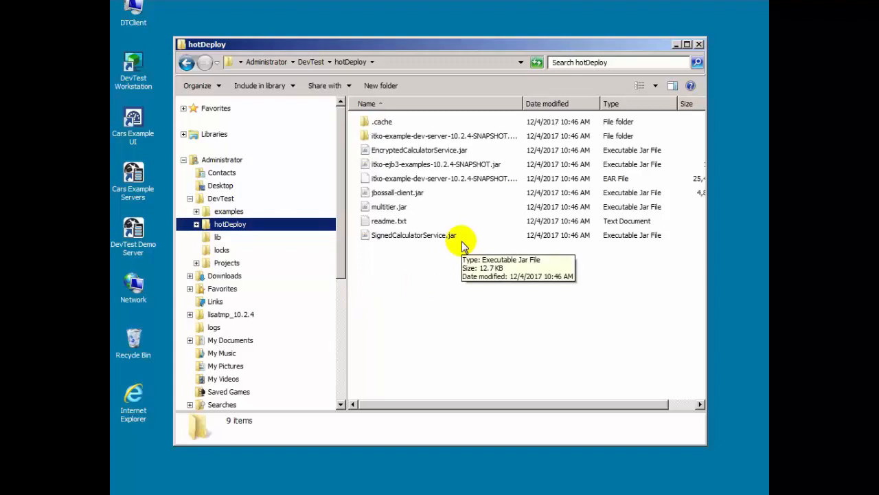
pyautogui.click(217, 236)
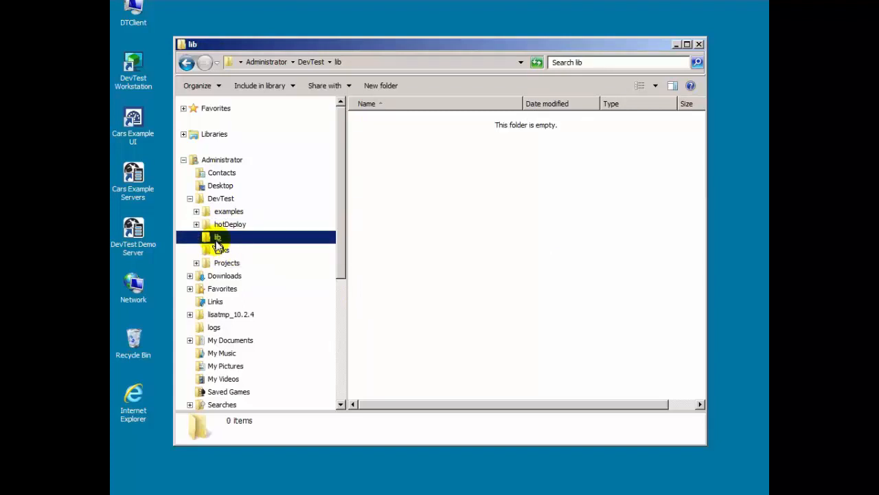
pyautogui.click(221, 249)
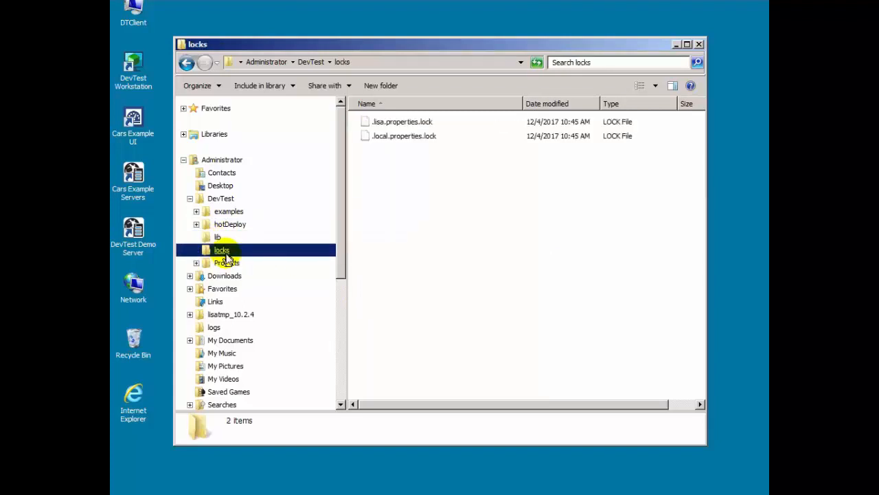
pyautogui.moveTo(354, 186)
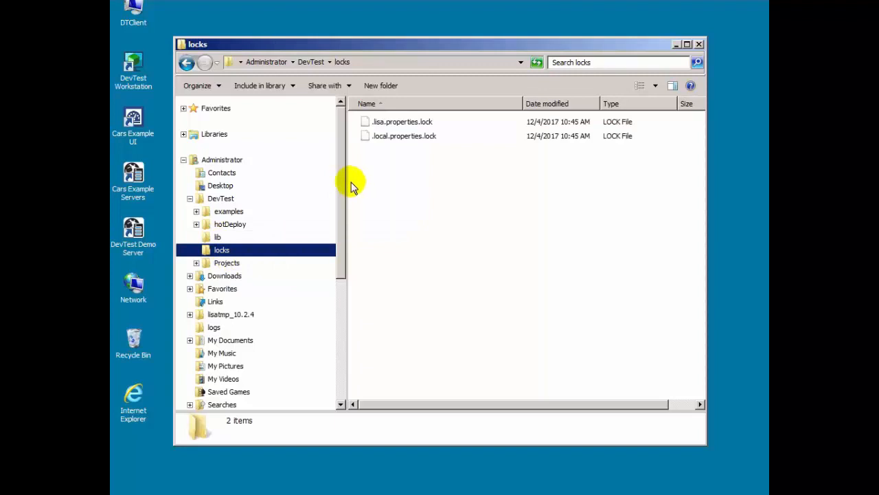
pyautogui.click(227, 263)
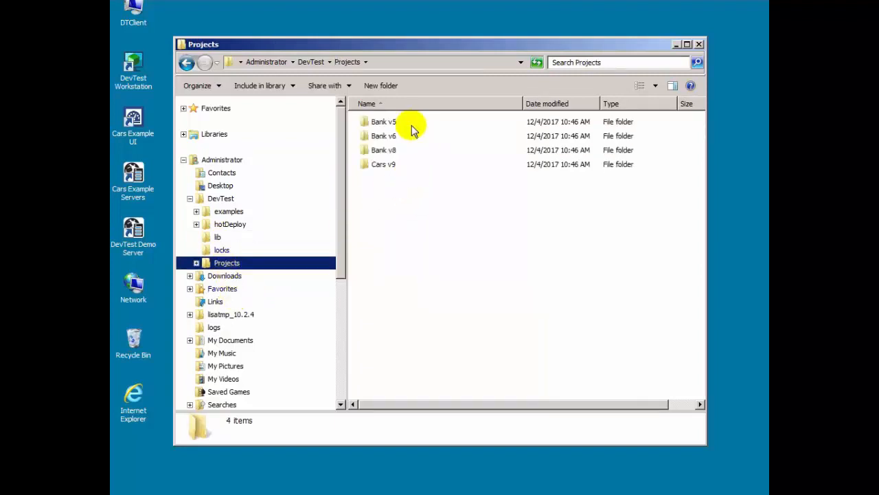
pyautogui.moveTo(412, 180)
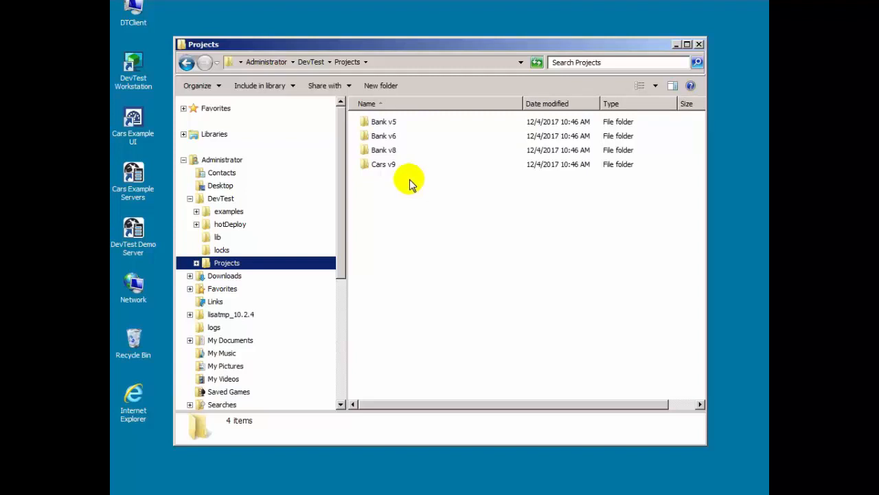
pyautogui.moveTo(240, 192)
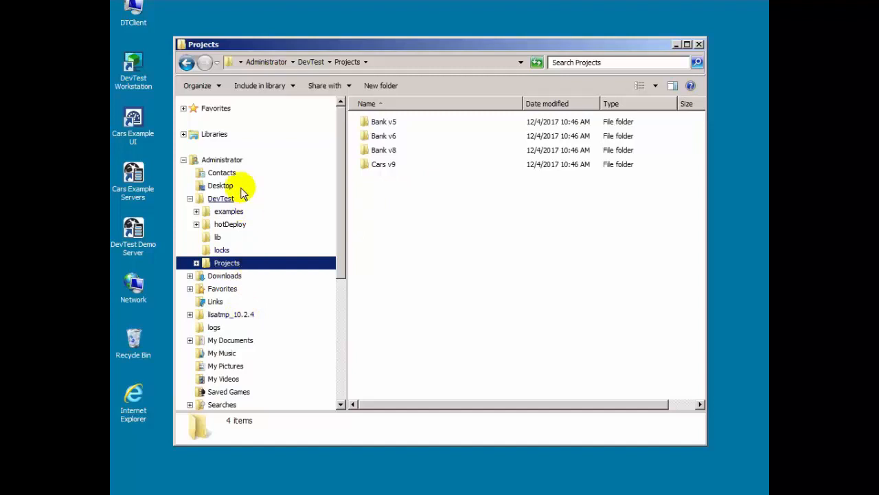
pyautogui.moveTo(242, 211)
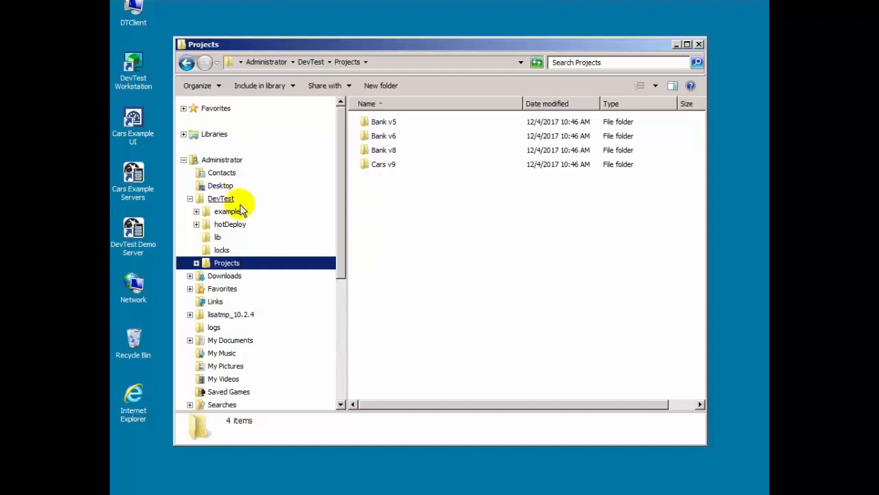